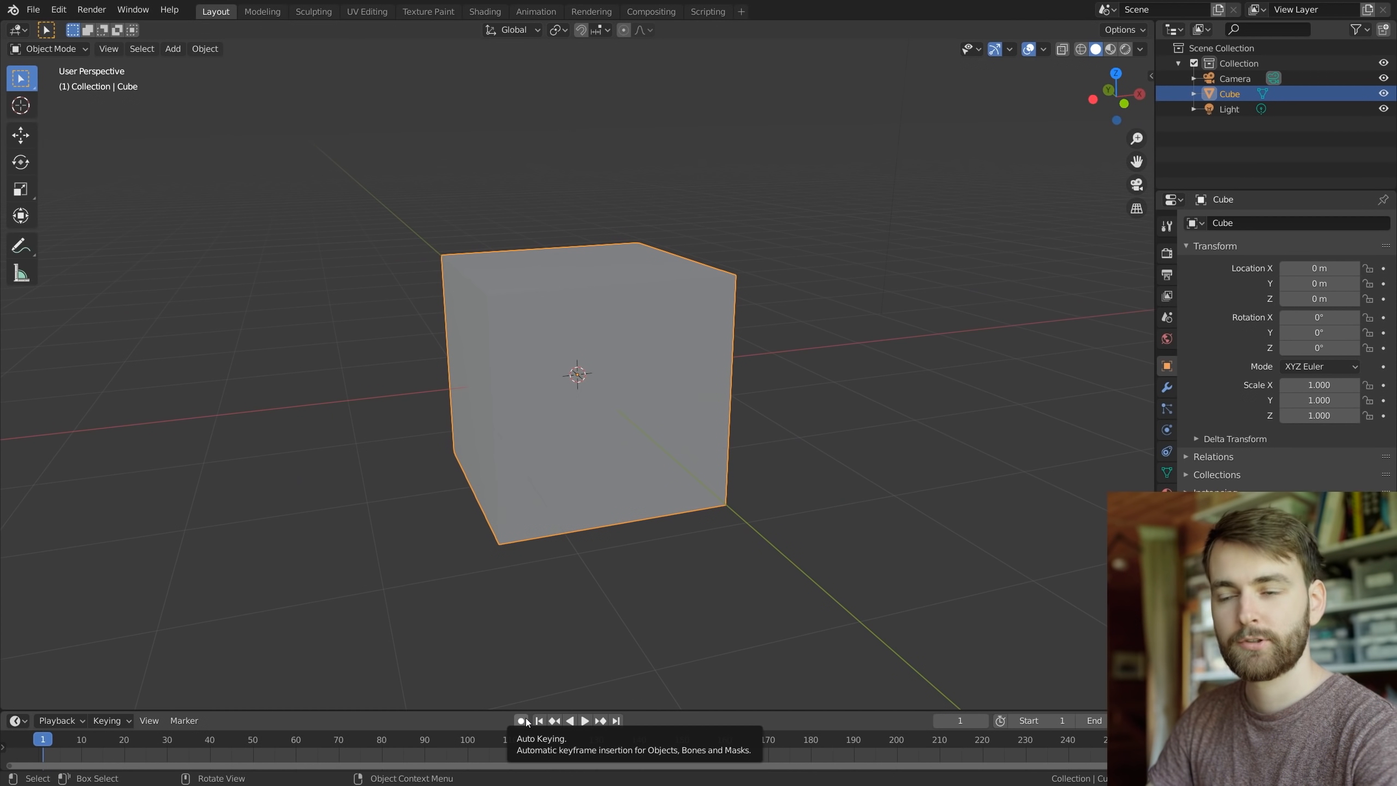
# Play the animation, move the cube around live to record keyframes, then stop playback
pyautogui.scroll(-3)
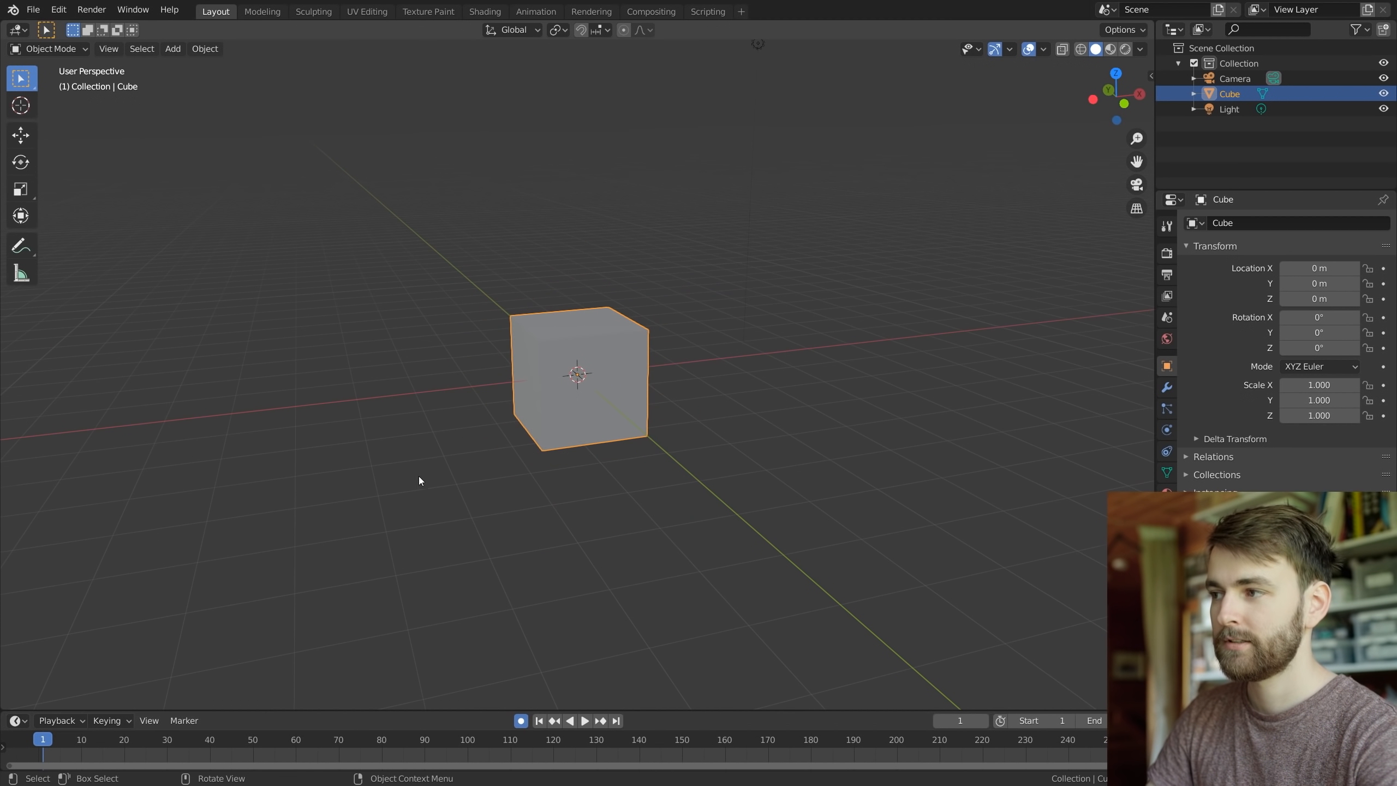
pyautogui.press('space')
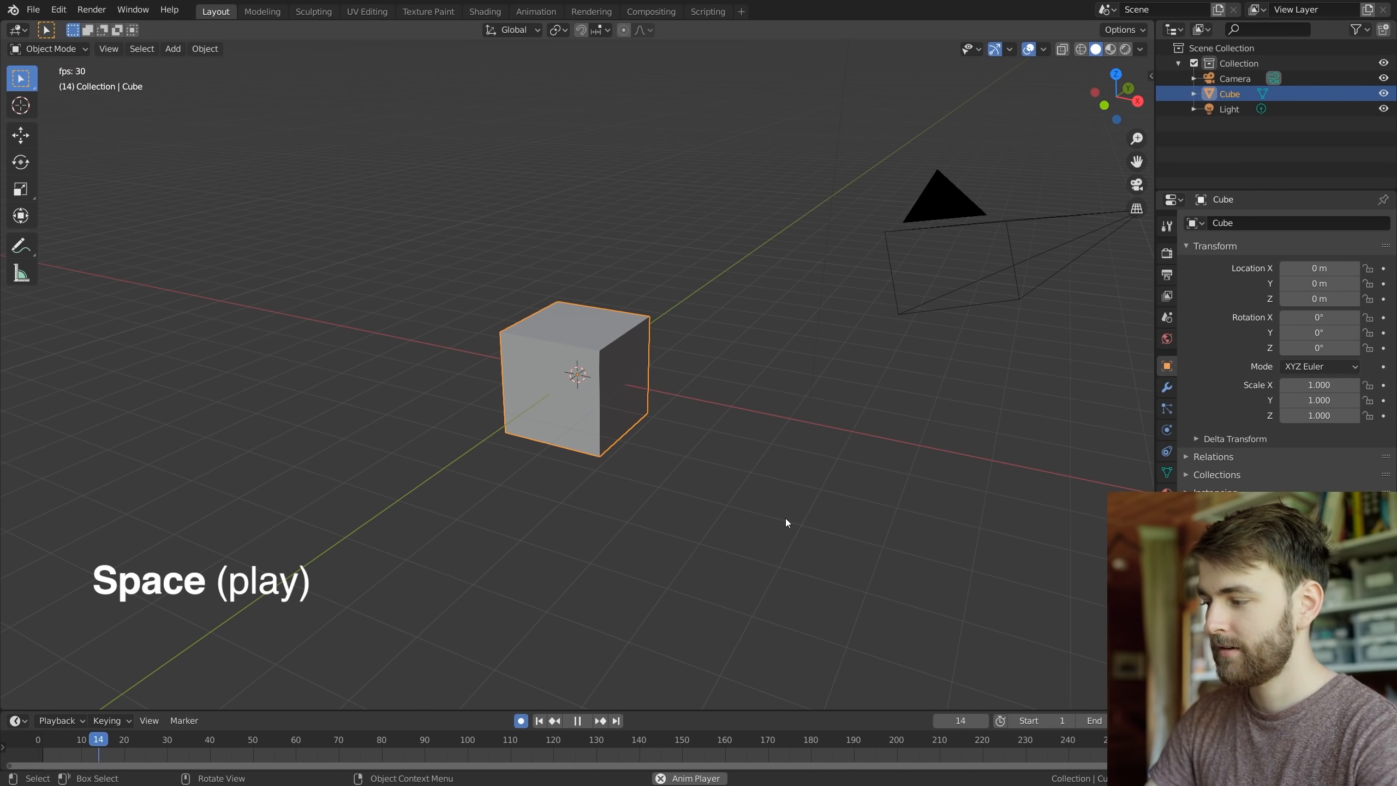
pyautogui.press('g')
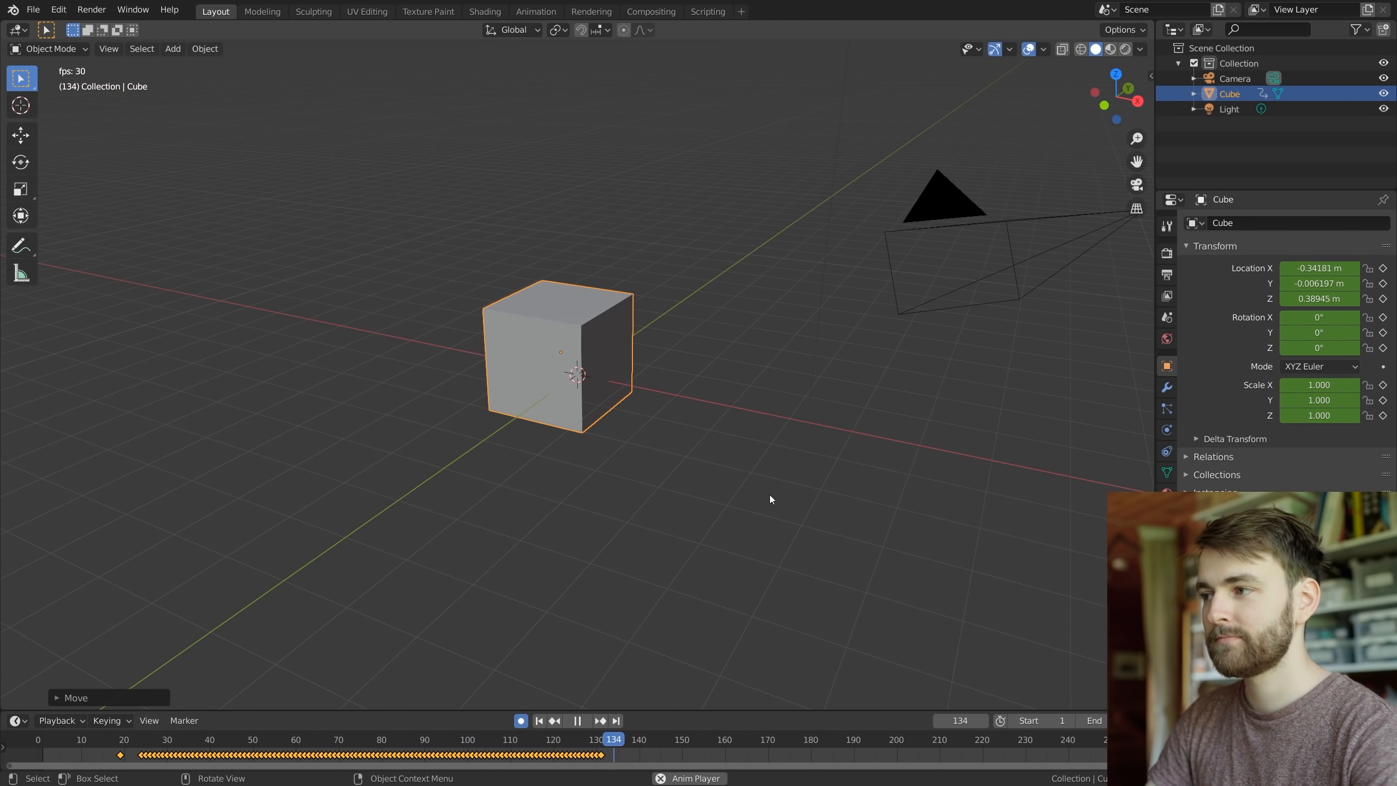
pyautogui.click(334, 738)
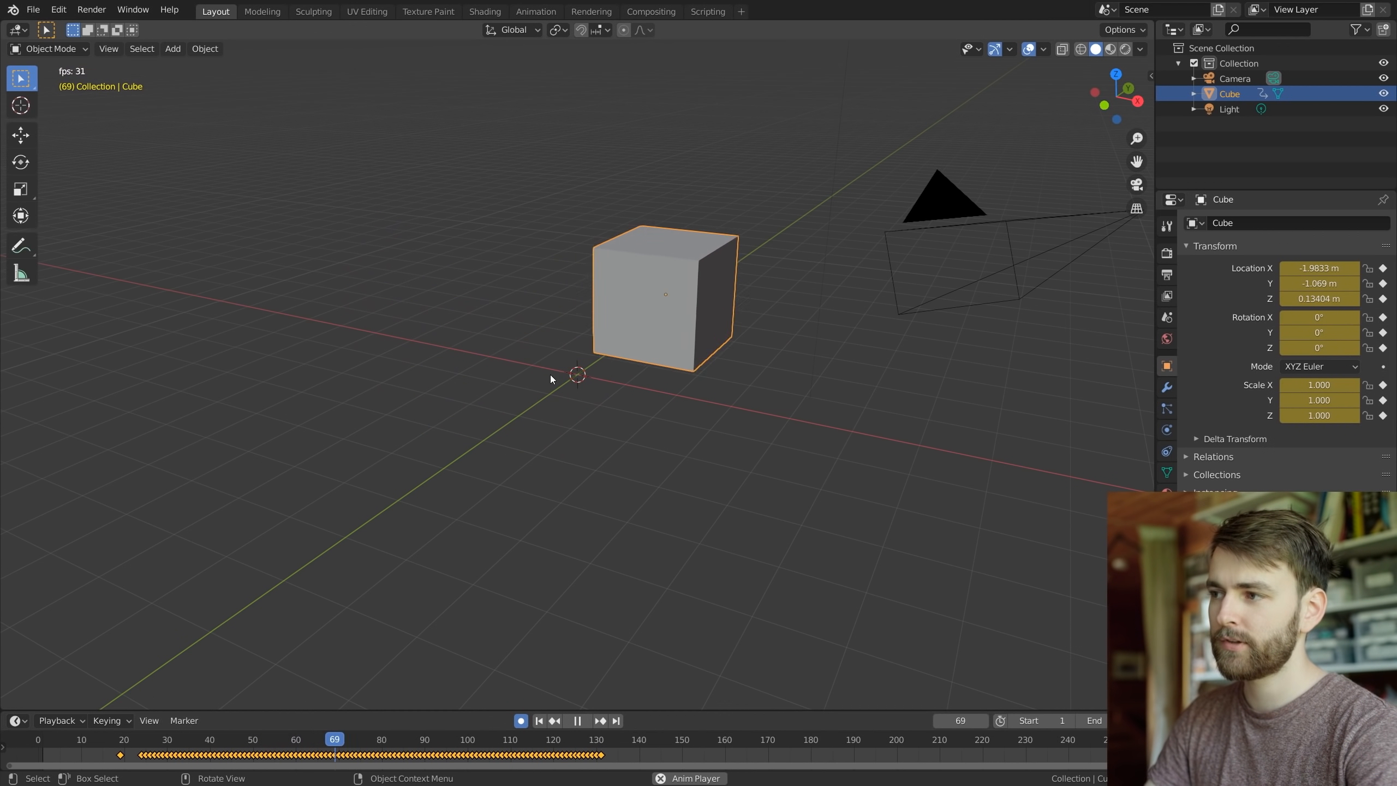
pyautogui.press('shift+F6')
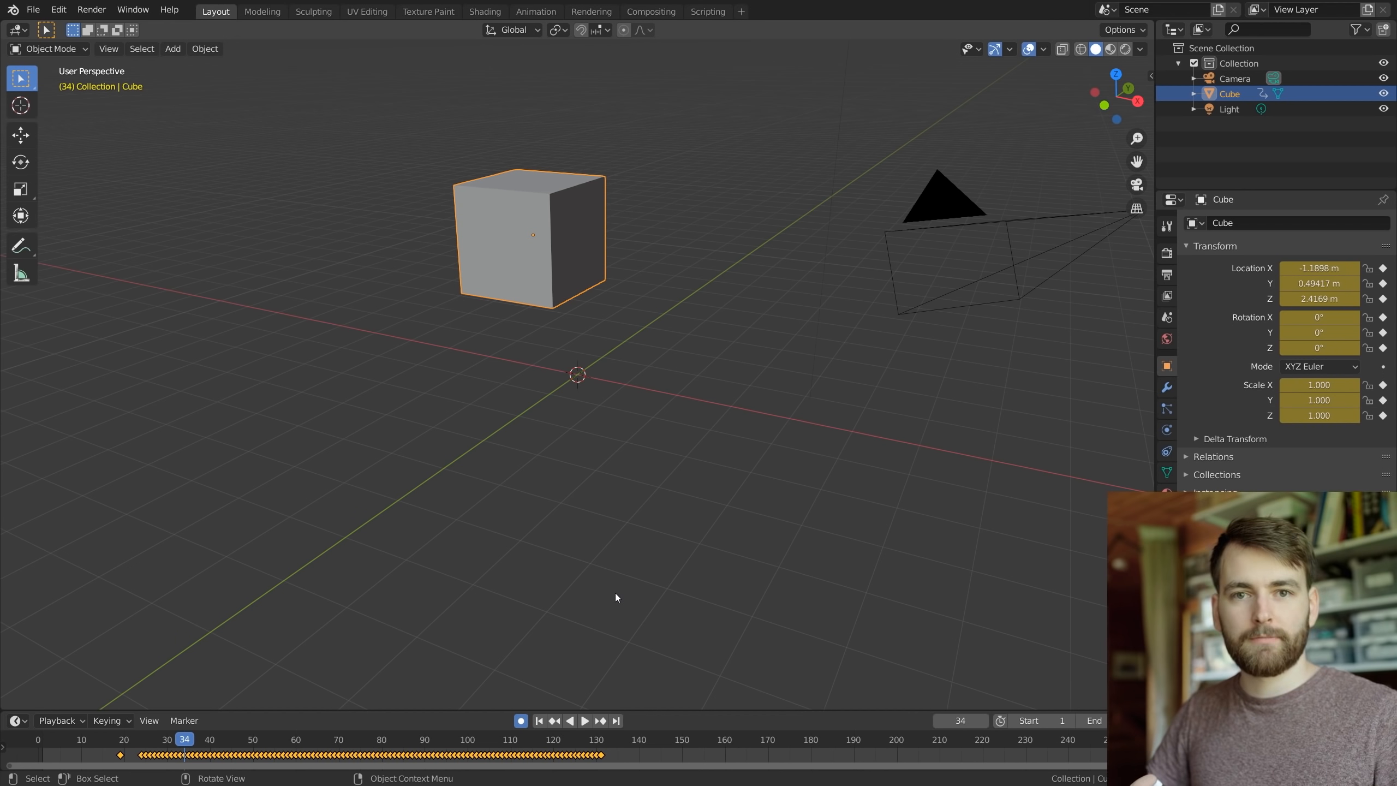
pyautogui.moveTo(408, 346)
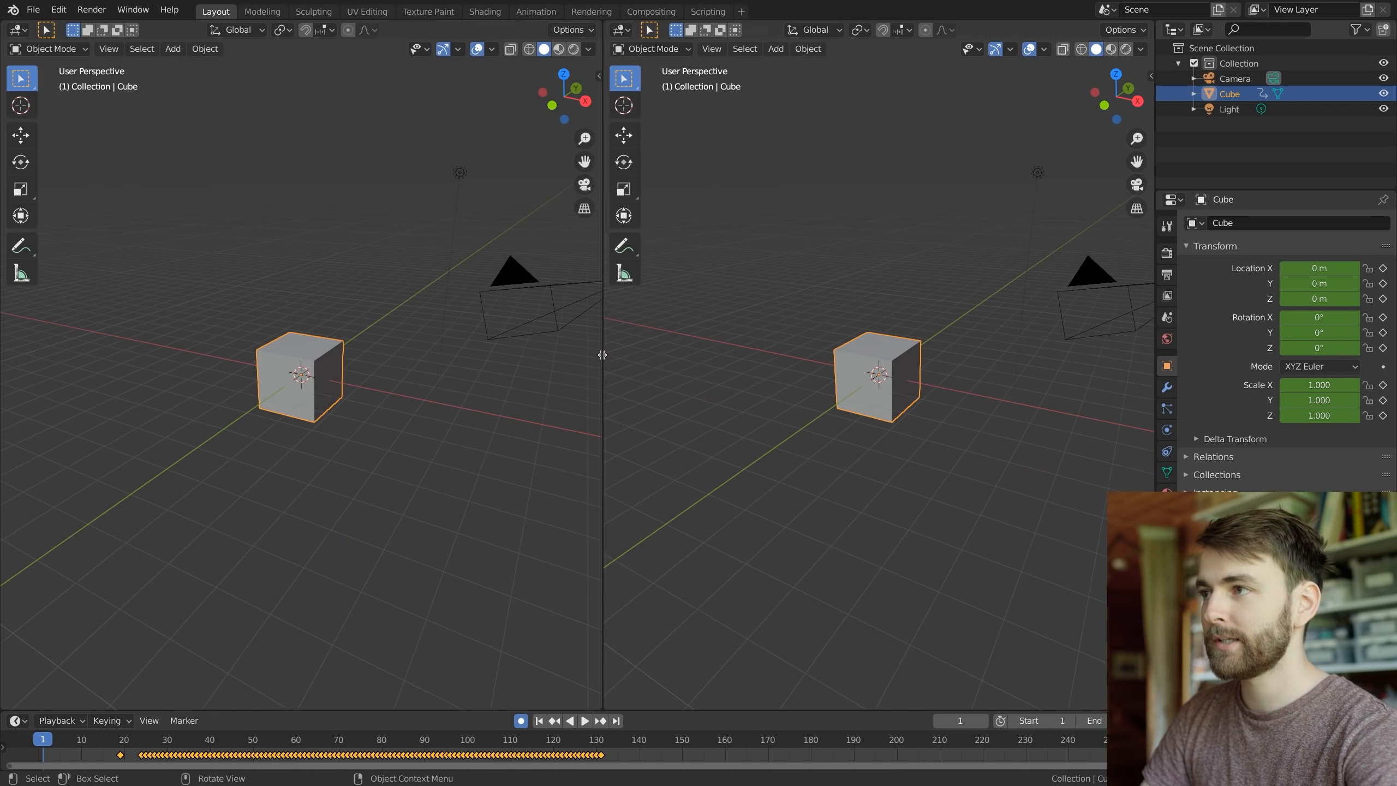
# Turn the right area into a Graph Editor, clear the old keys and re-record the cube's motion
pyautogui.click(618, 49)
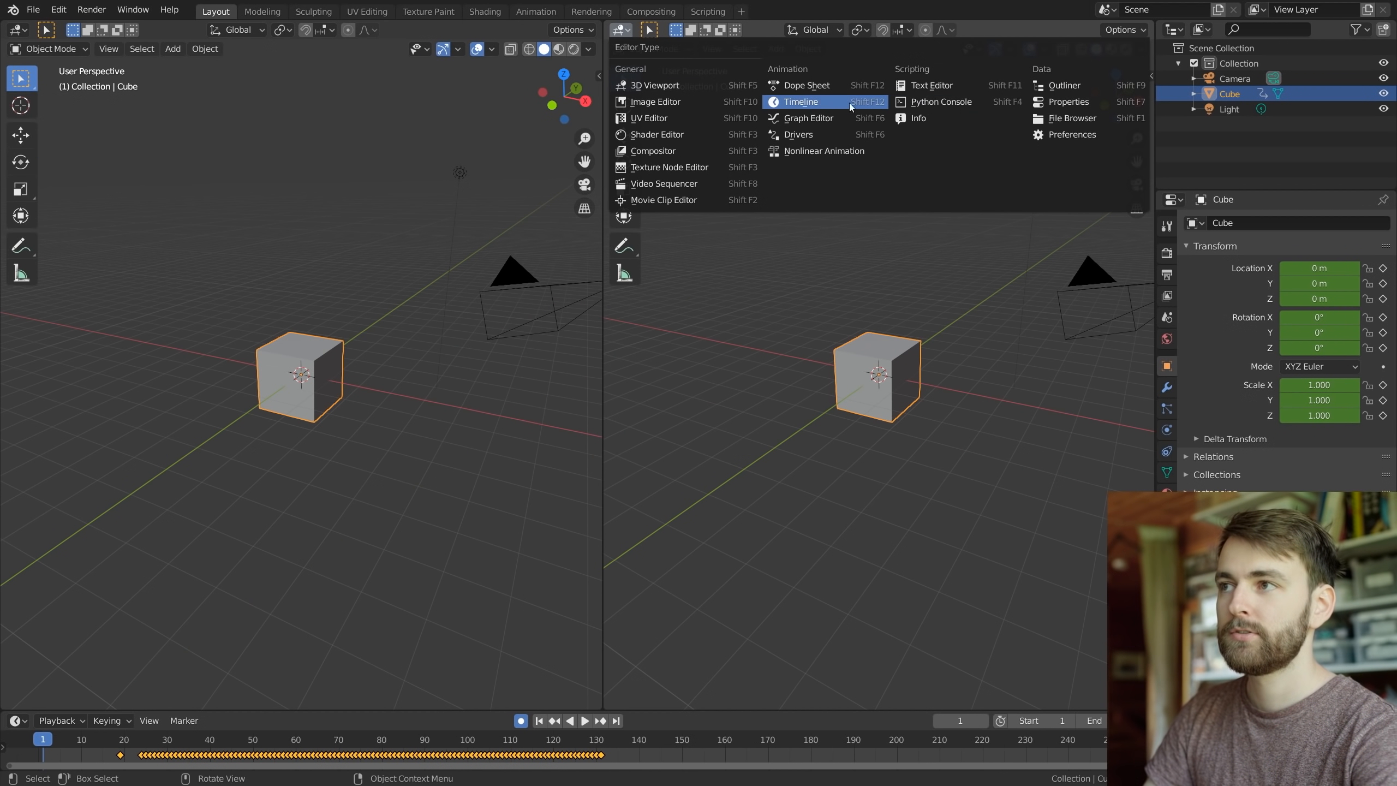
pyautogui.click(808, 118)
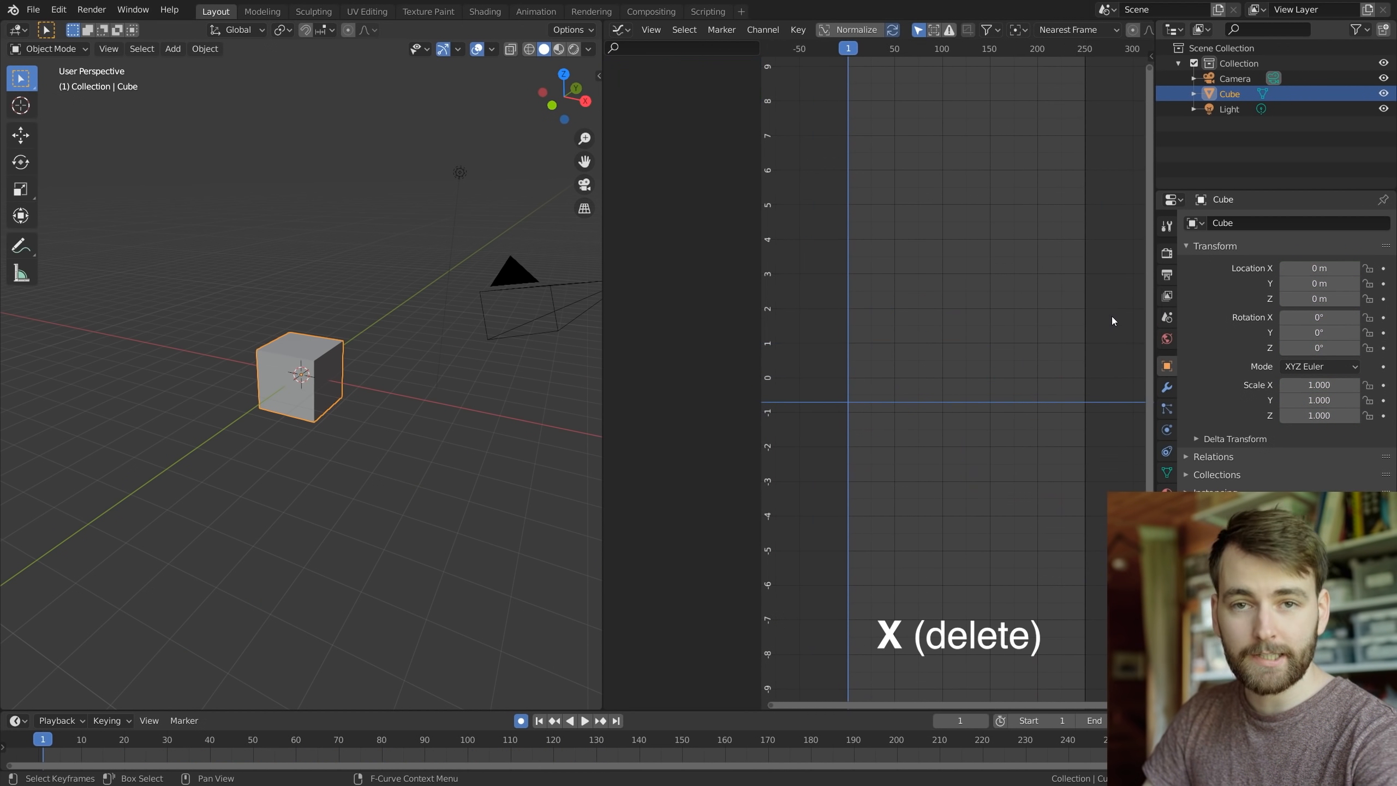
pyautogui.press('KP_1')
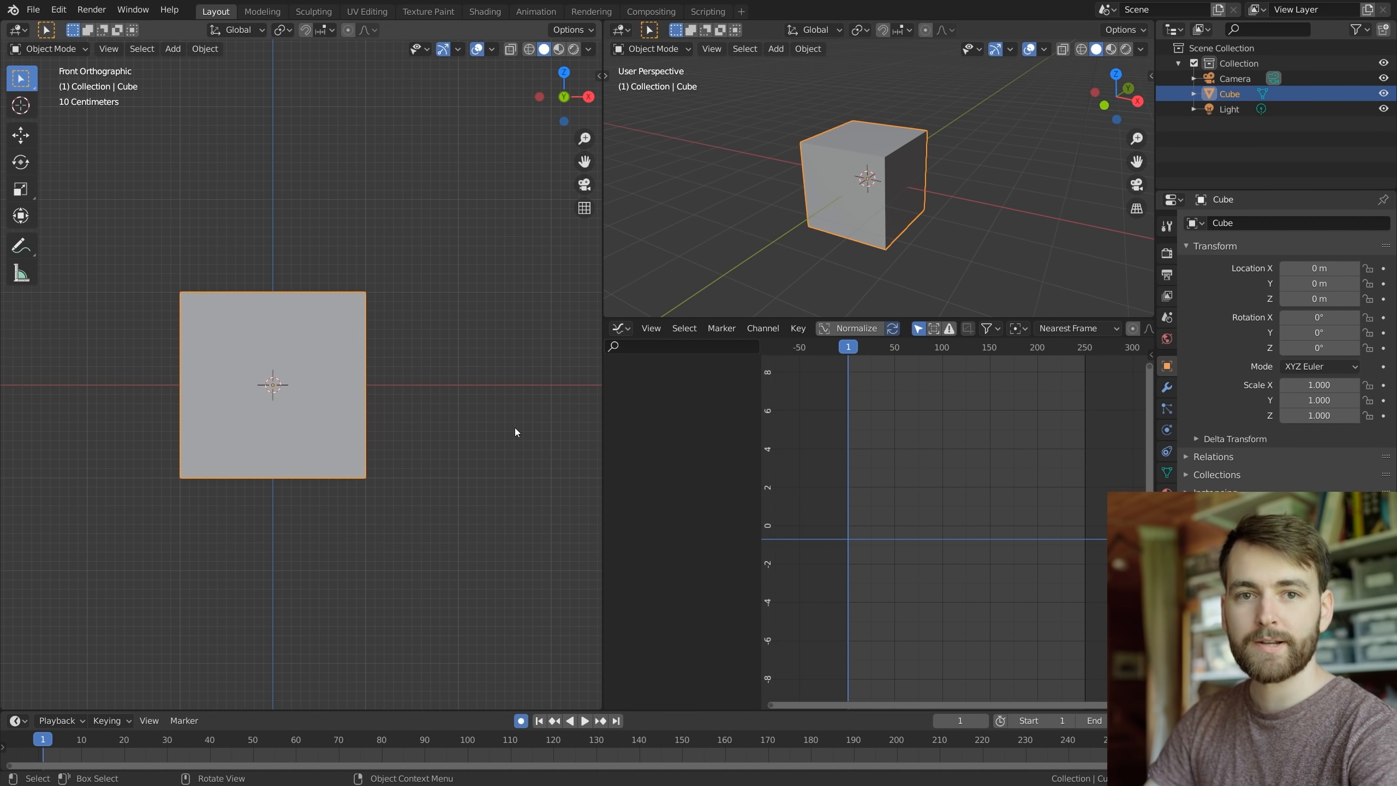
pyautogui.press('r')
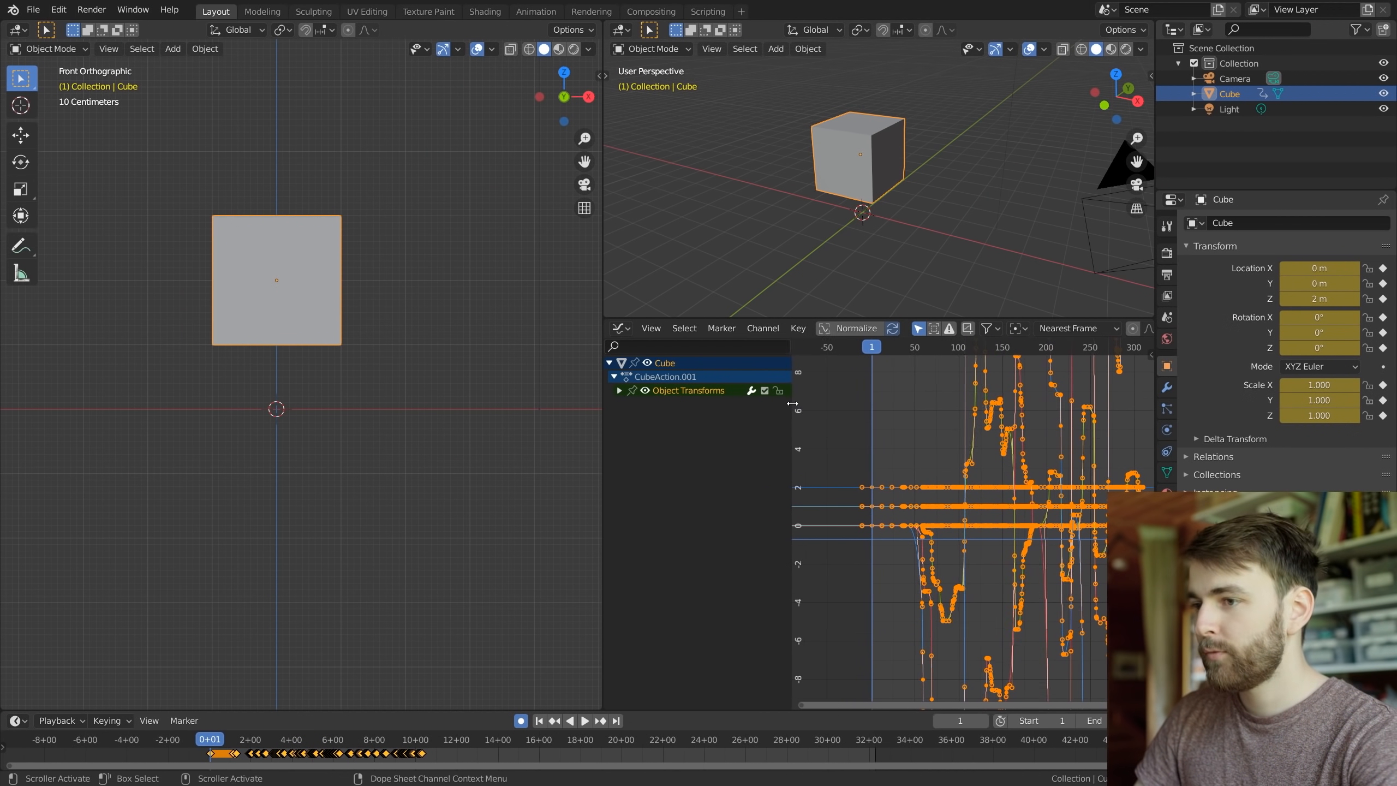
# Expand the cube's Object Transforms channels and remove its location curves
pyautogui.click(618, 391)
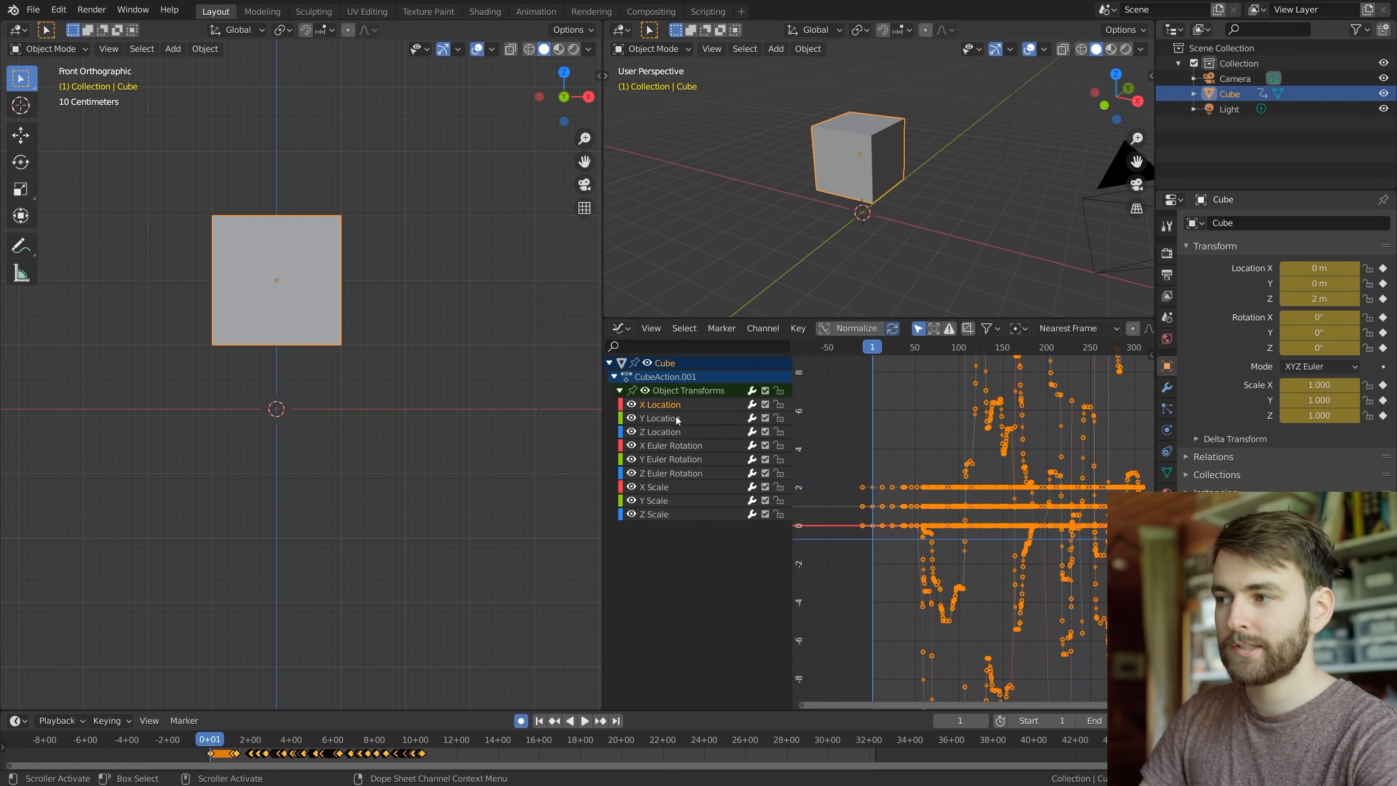
pyautogui.scroll(-3)
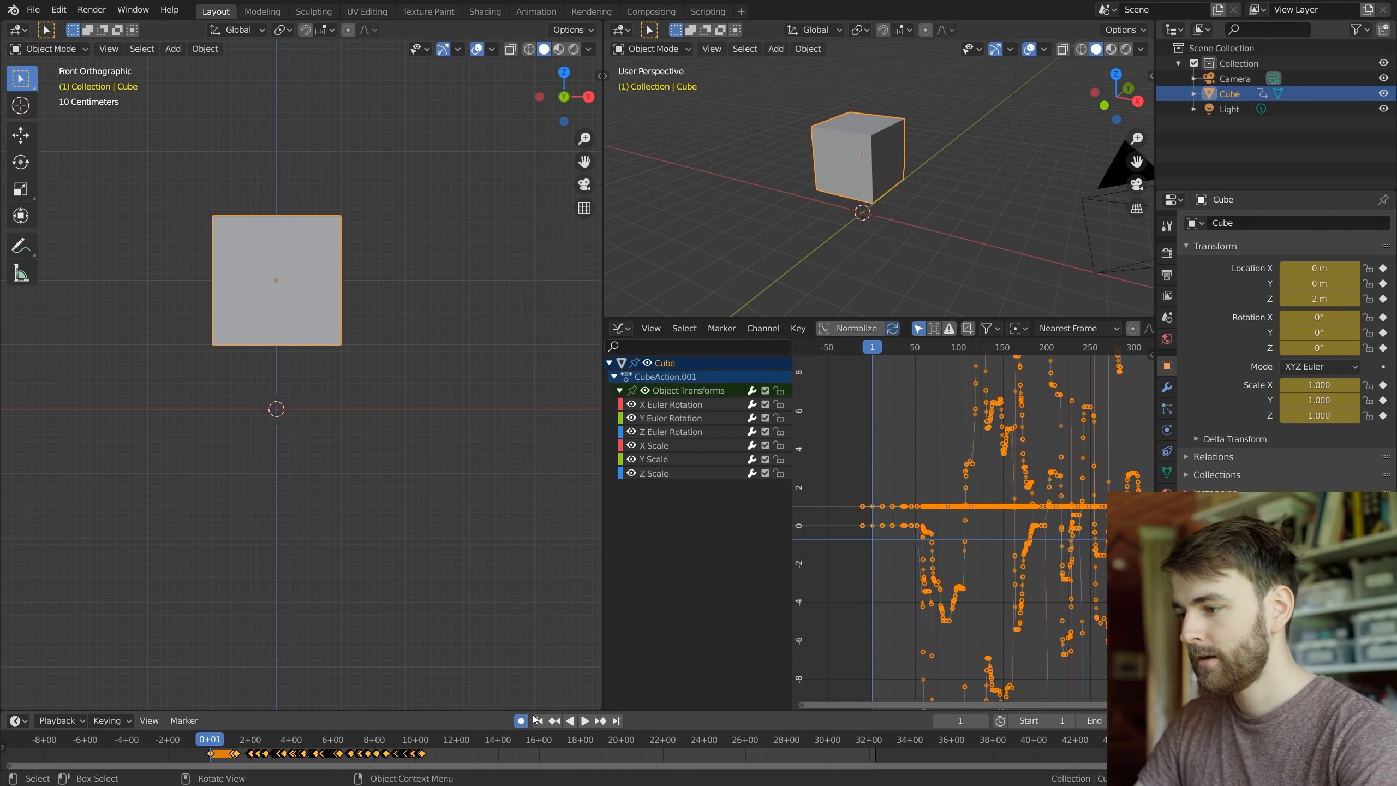
pyautogui.press('KP_3')
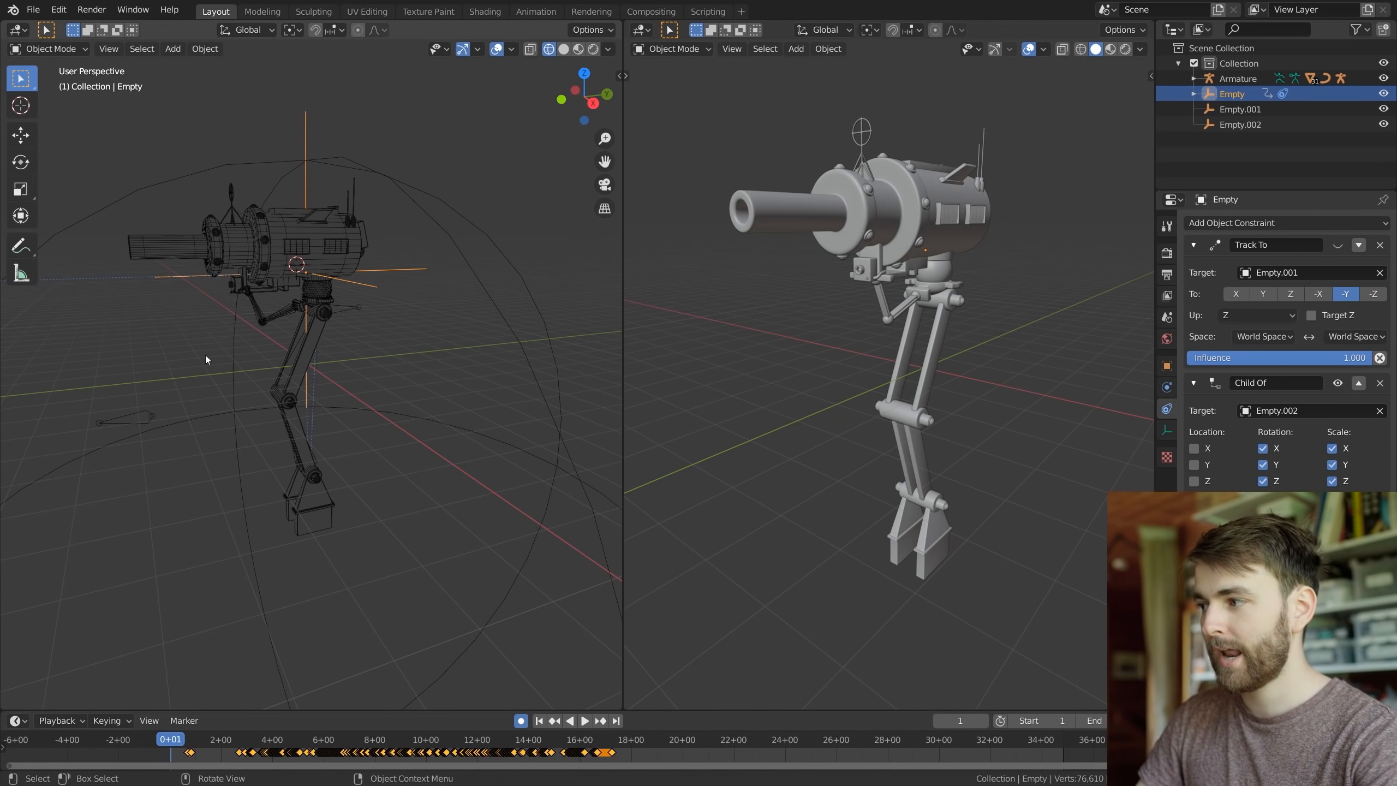
pyautogui.click(640, 48)
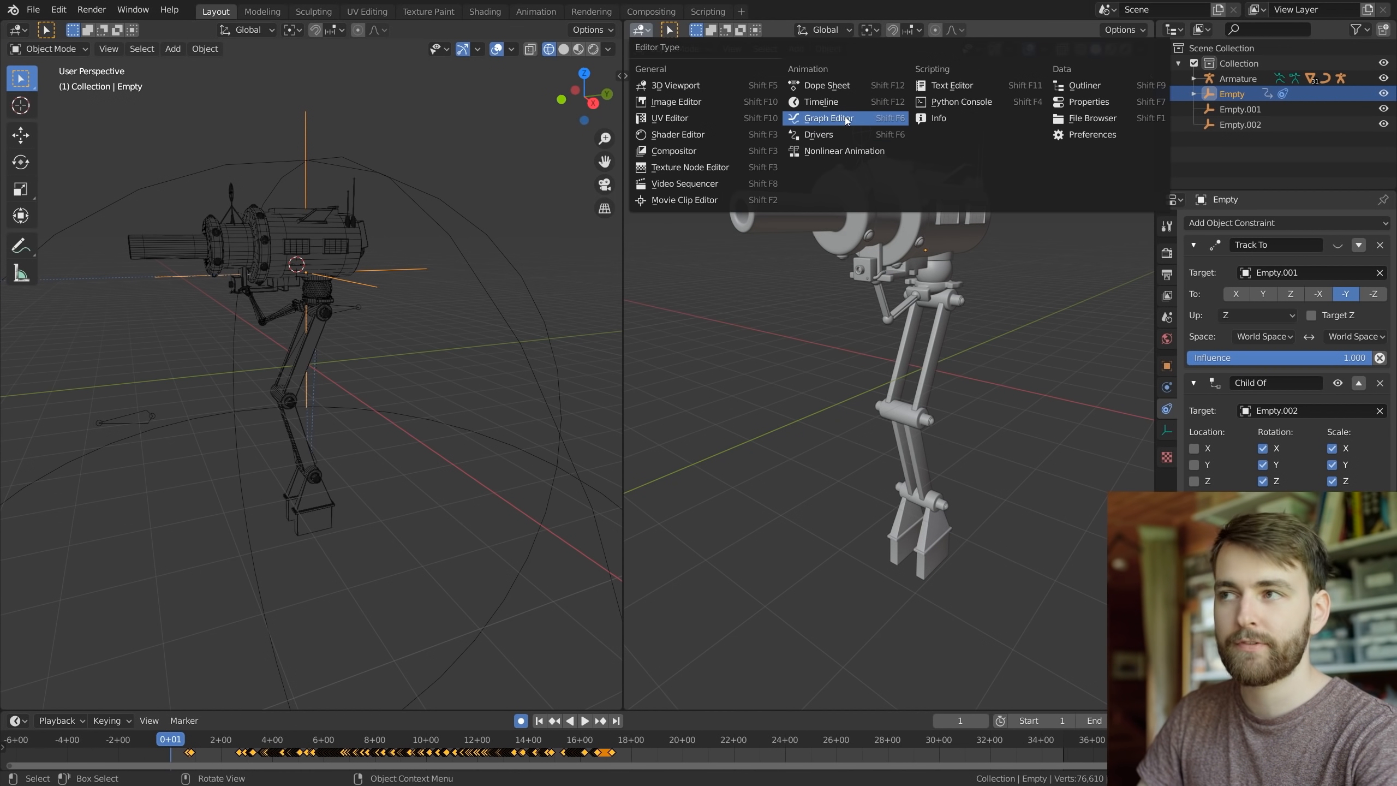
pyautogui.click(827, 118)
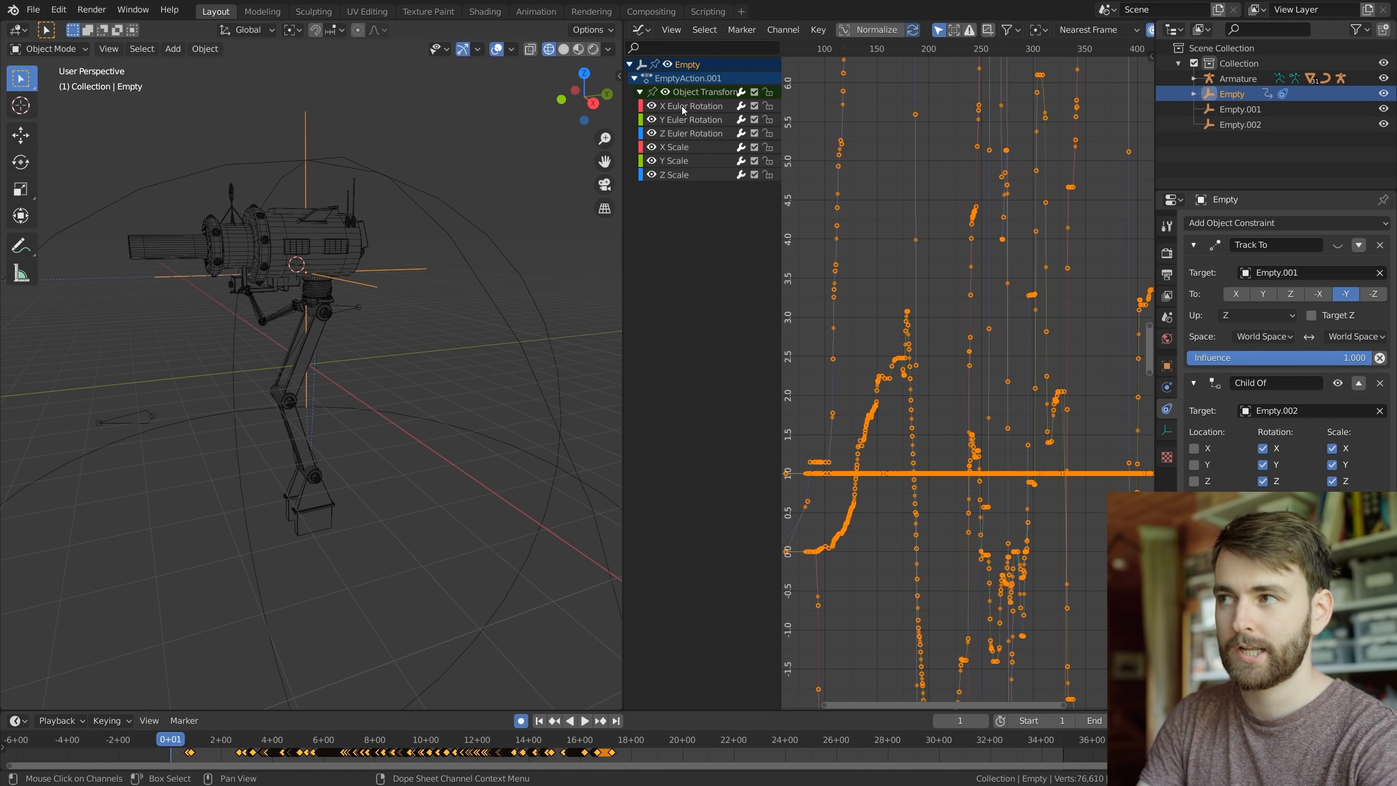
pyautogui.click(639, 30)
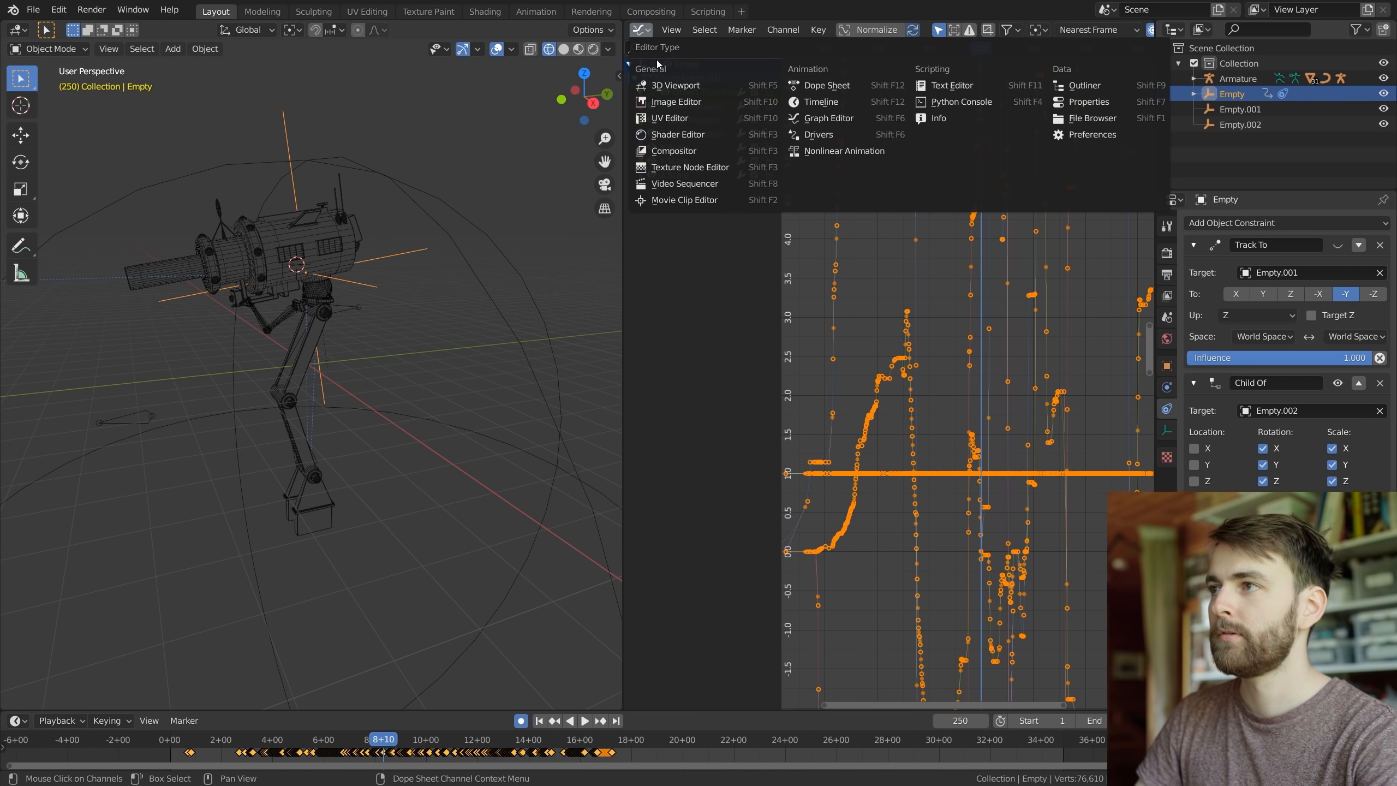
pyautogui.click(674, 85)
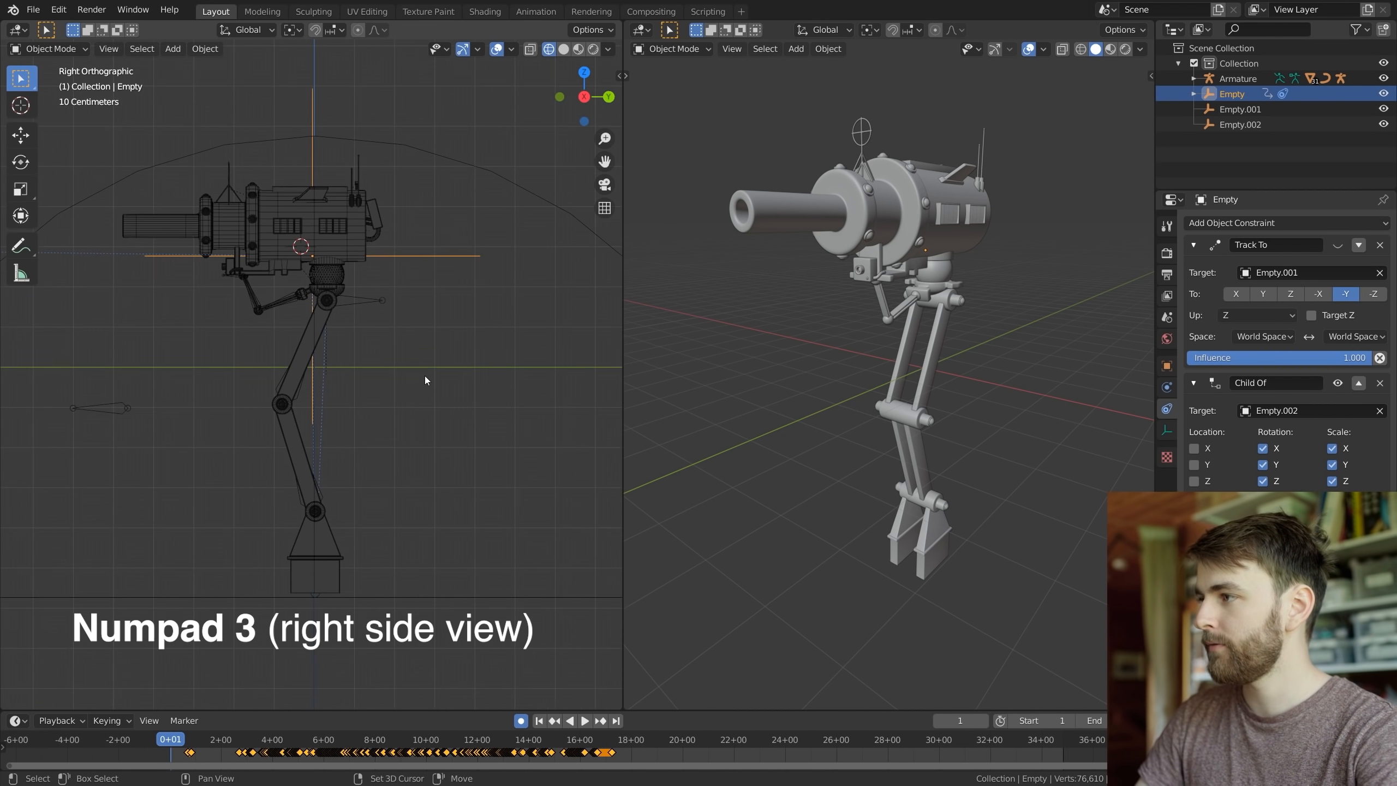
# Position the turret's target empty, then move it during playback so the turret aims around
pyautogui.press('g')
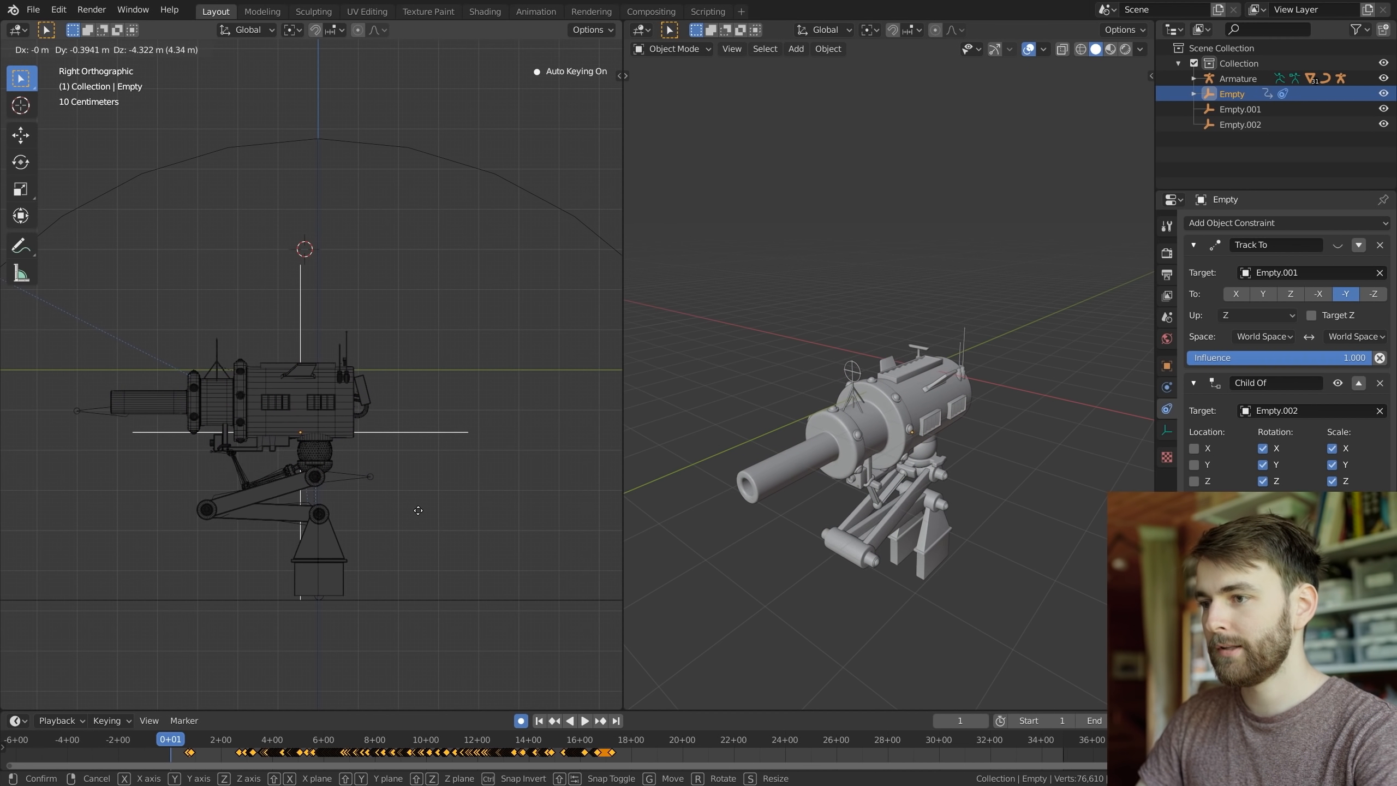
pyautogui.click(418, 509)
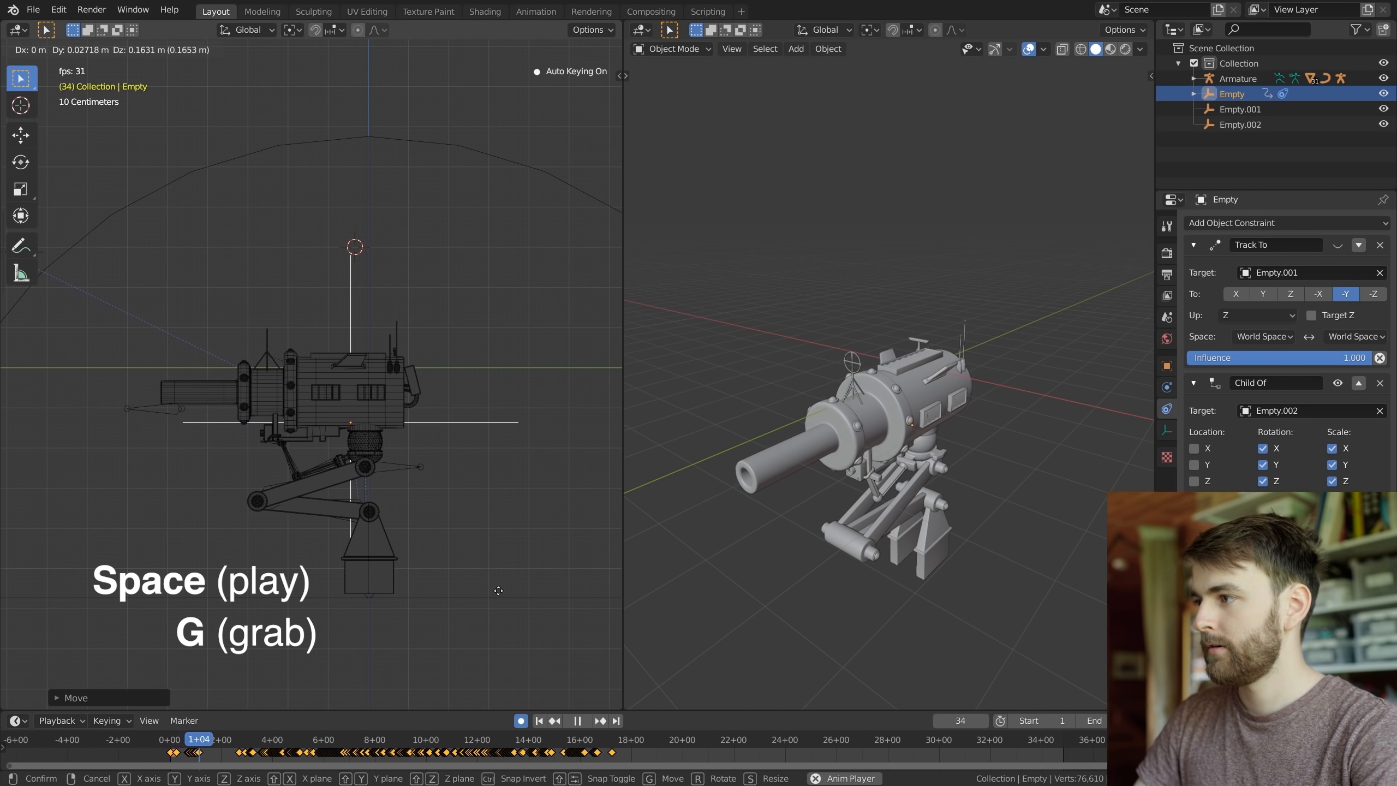
pyautogui.press('space')
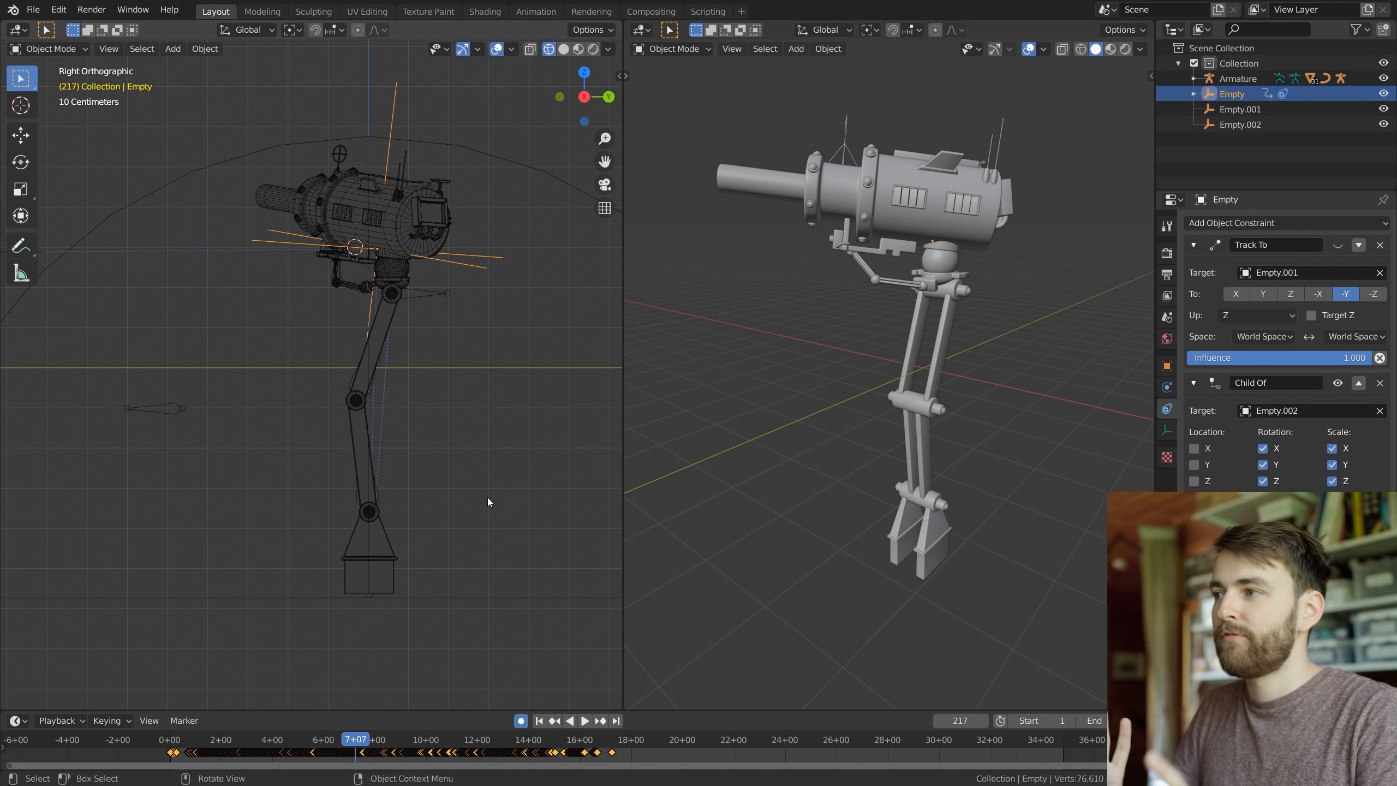
# Set all the empty's recorded keys to Constant interpolation and view the stepped curves
pyautogui.click(637, 29)
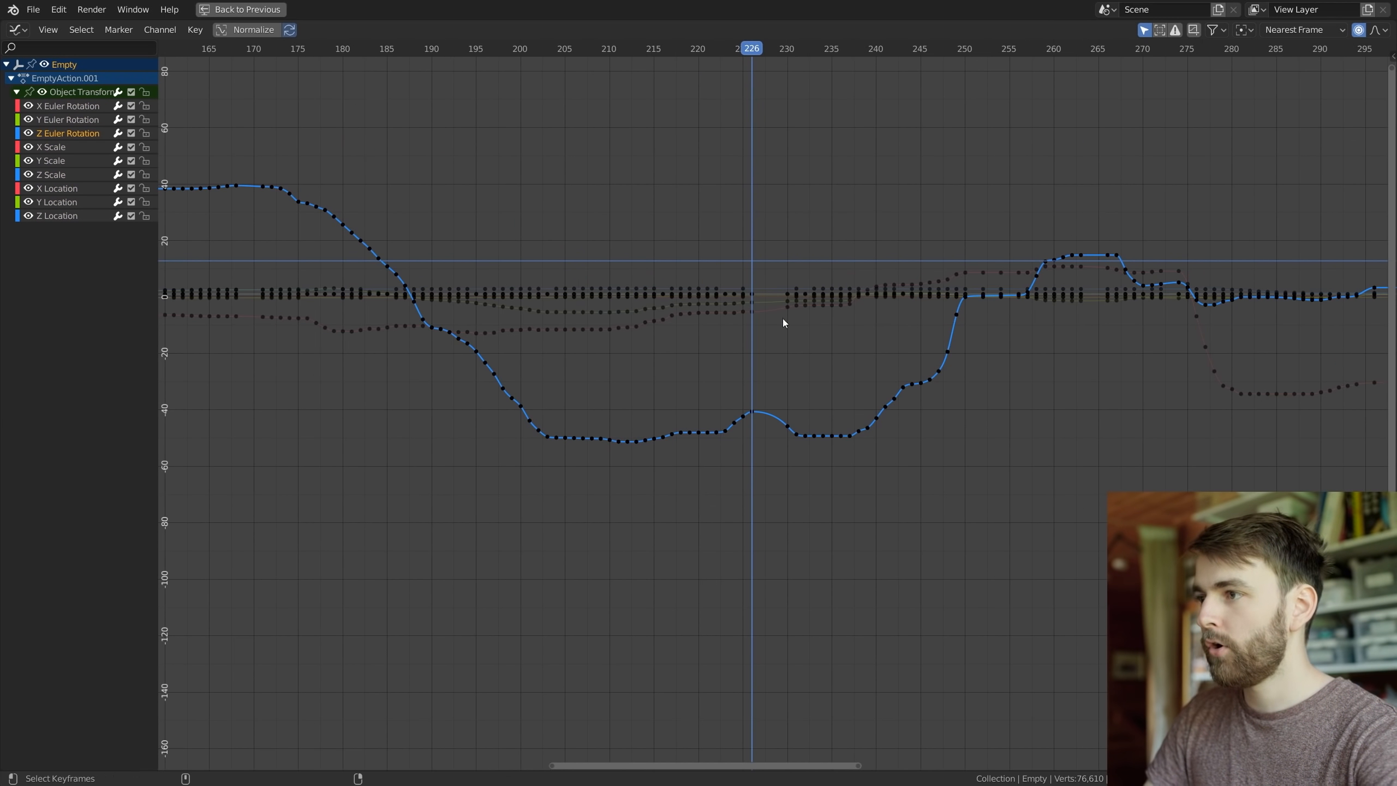
pyautogui.click(195, 29)
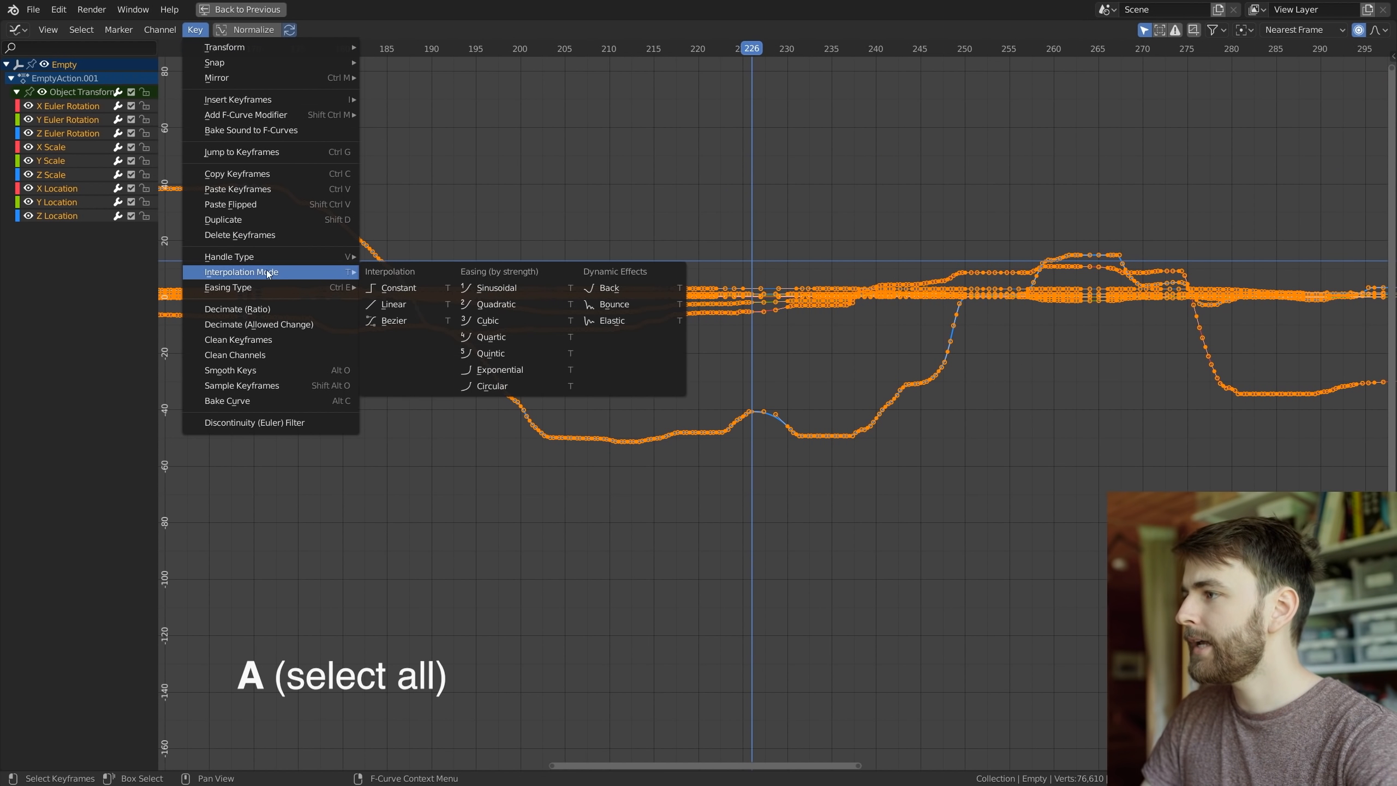
pyautogui.click(399, 287)
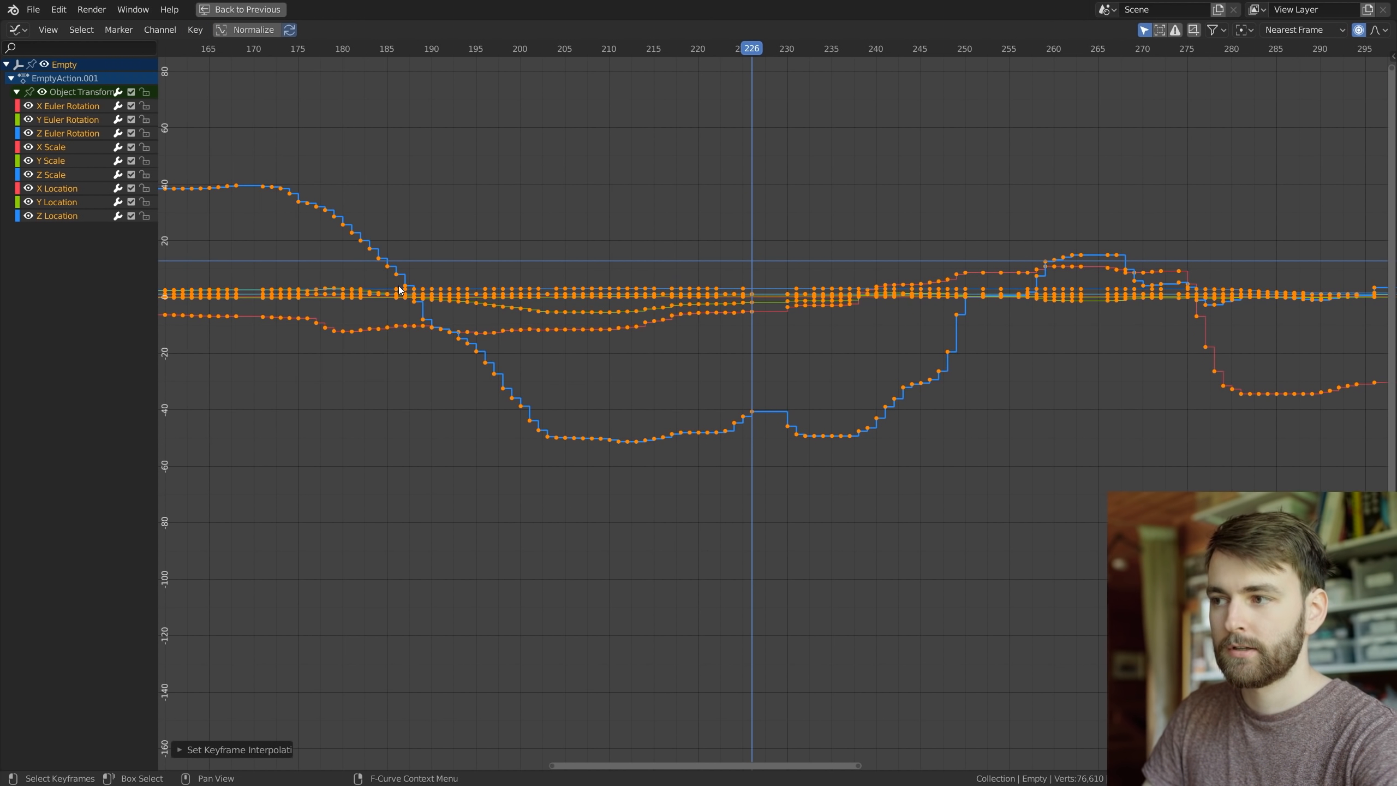
pyautogui.click(247, 9)
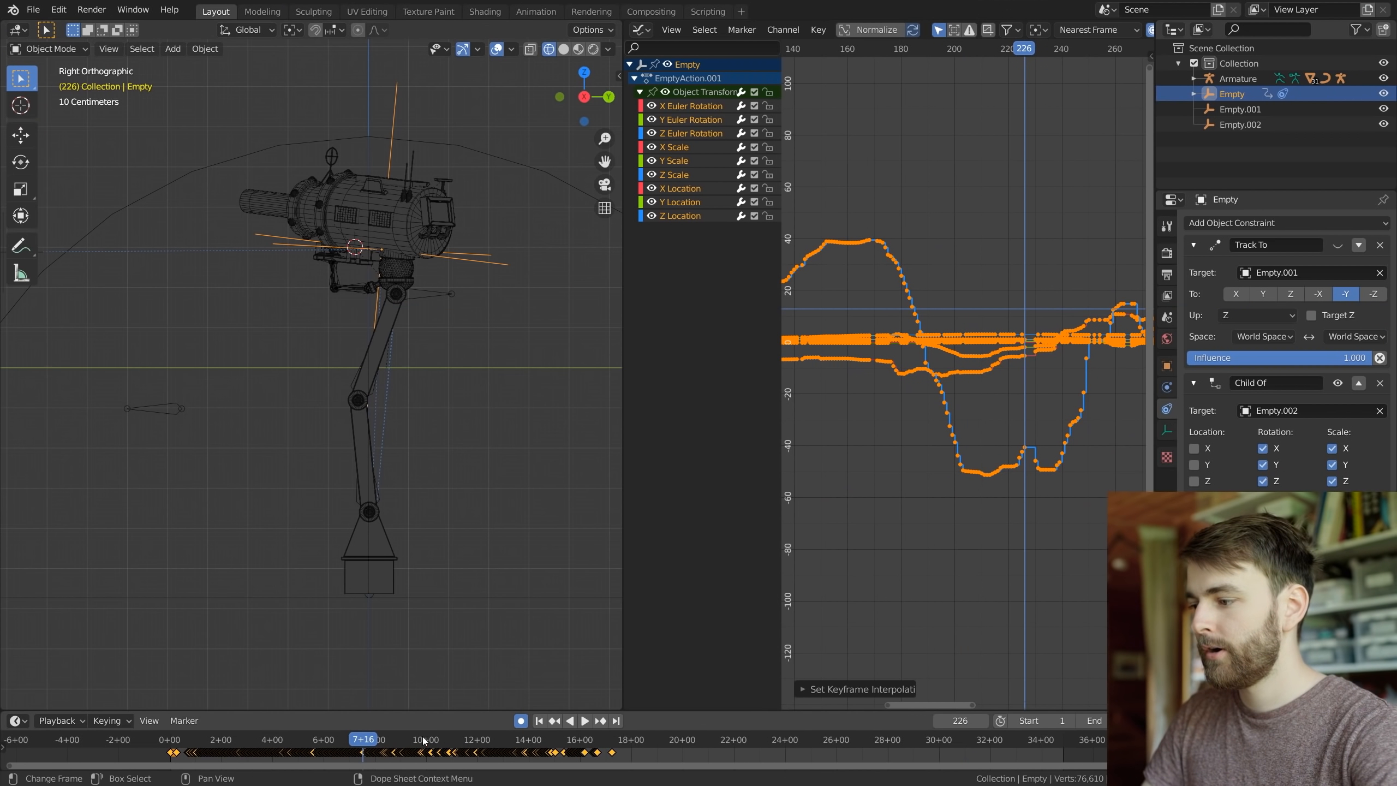
# Switch the keys back to Bezier interpolation for smooth curves
pyautogui.click(585, 720)
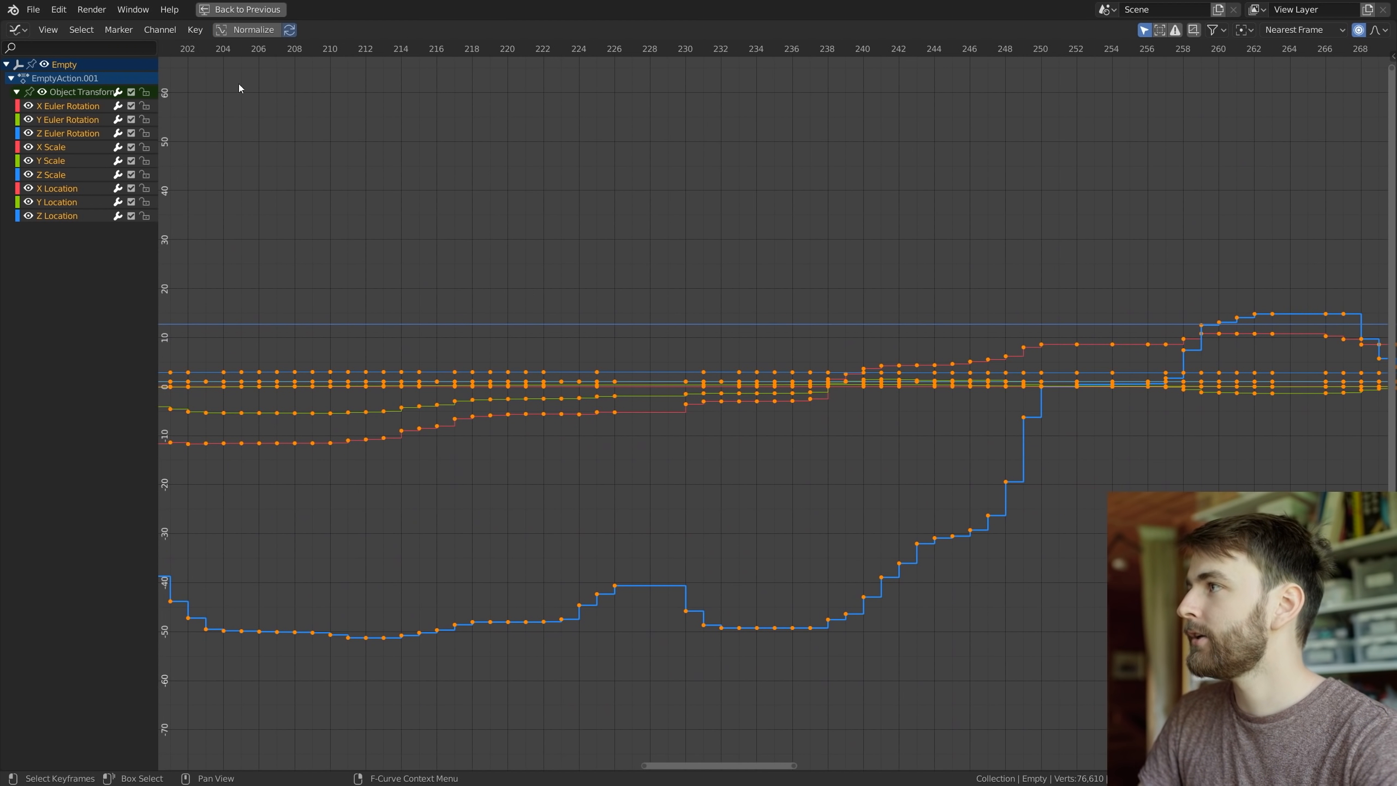
pyautogui.click(194, 30)
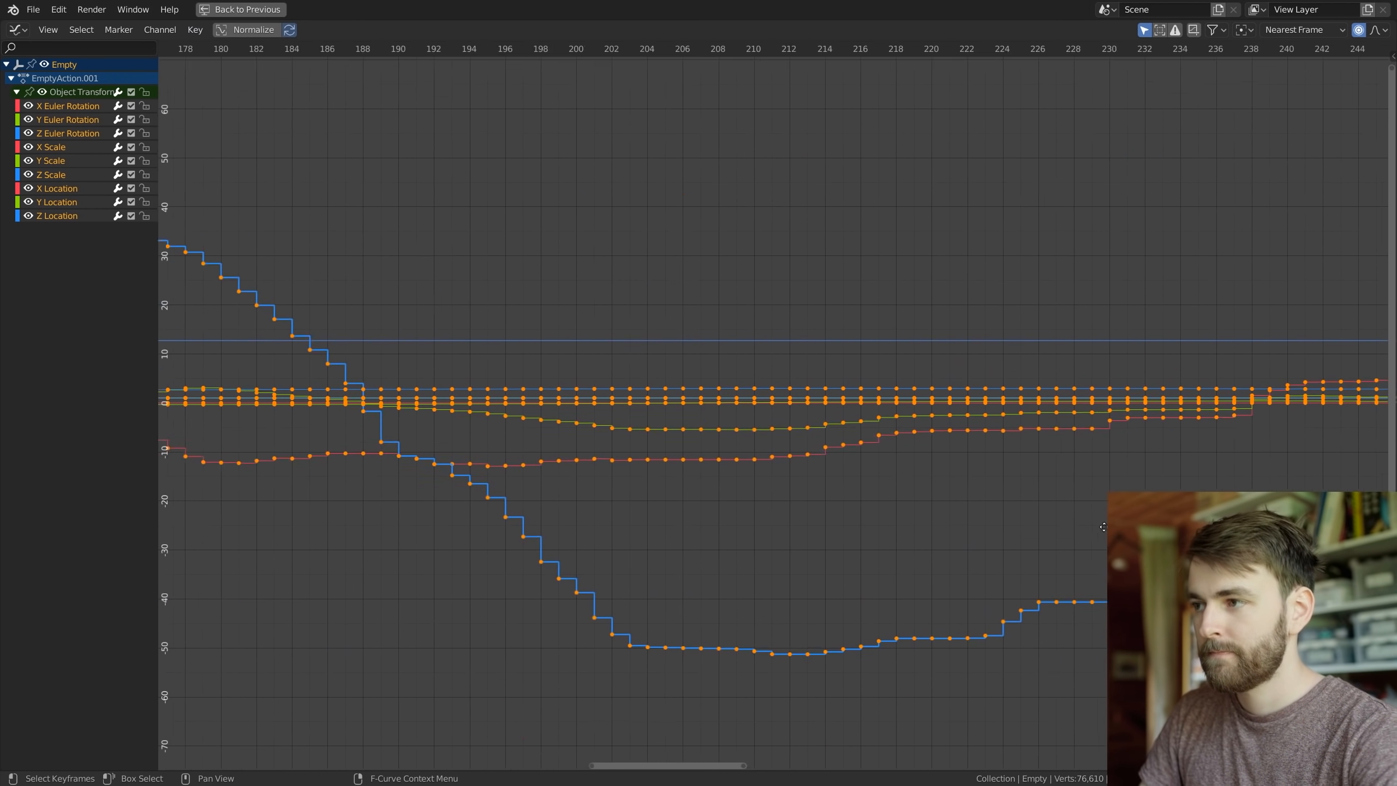
pyautogui.click(194, 30)
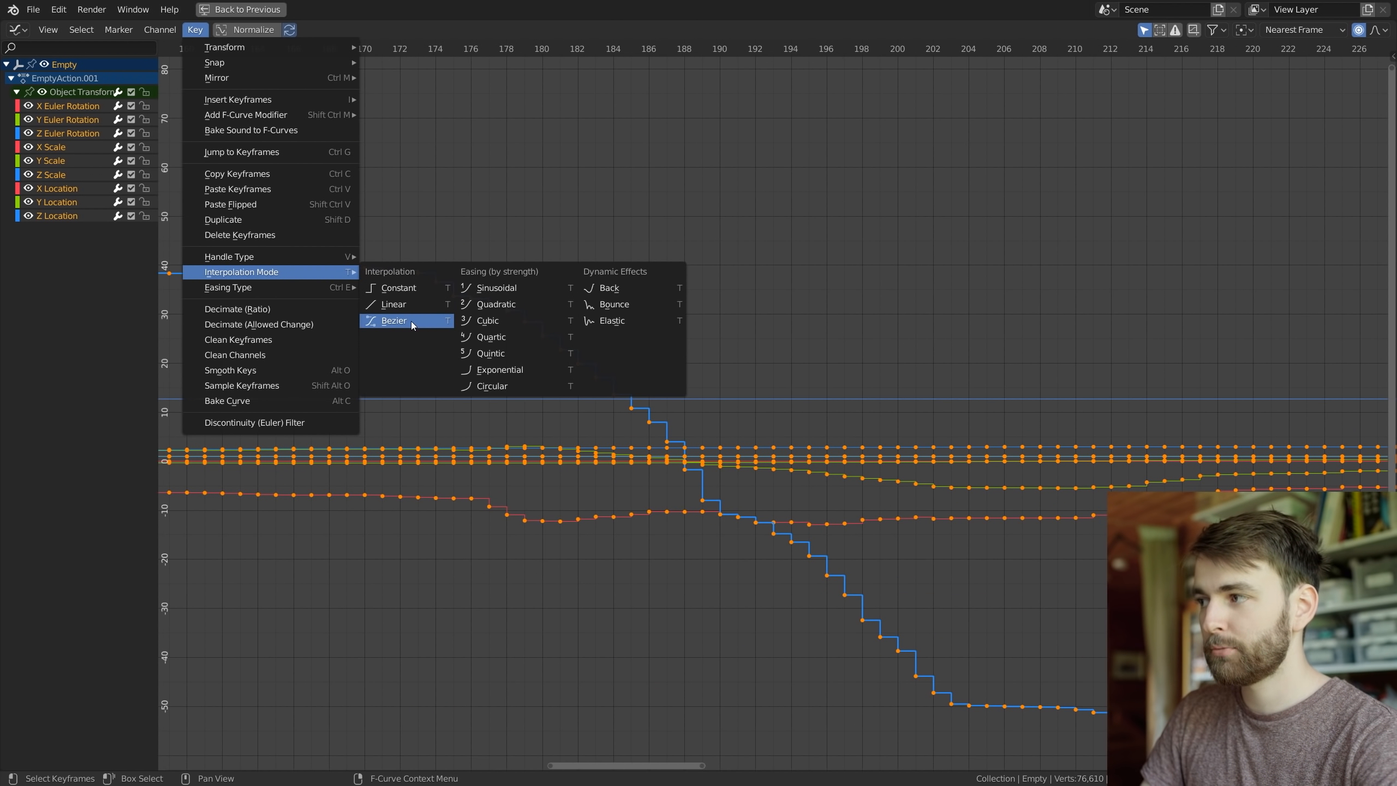
pyautogui.click(393, 320)
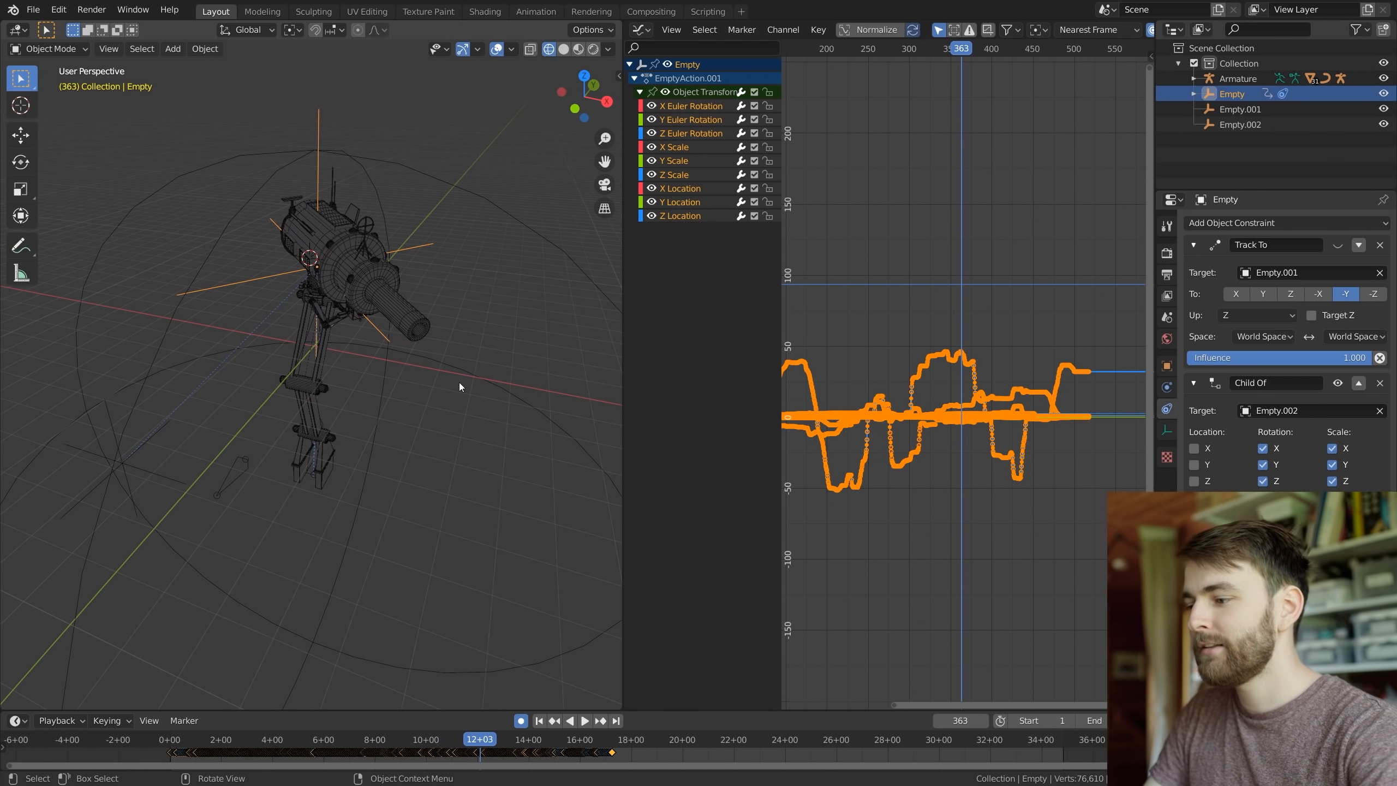
# Review the turret's rotation and scale curves, then return to the layout with only location curves shown
pyautogui.click(584, 720)
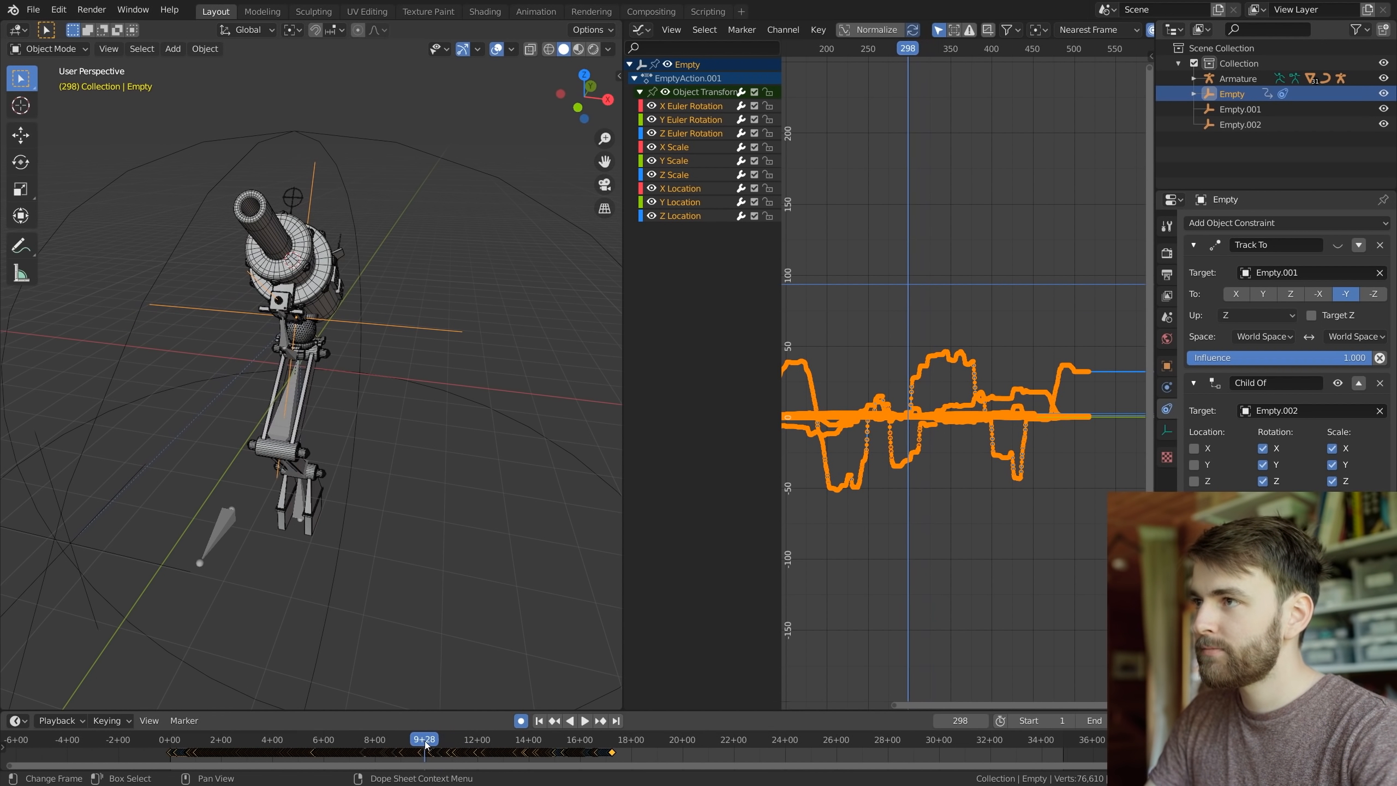
pyautogui.press('alt+a')
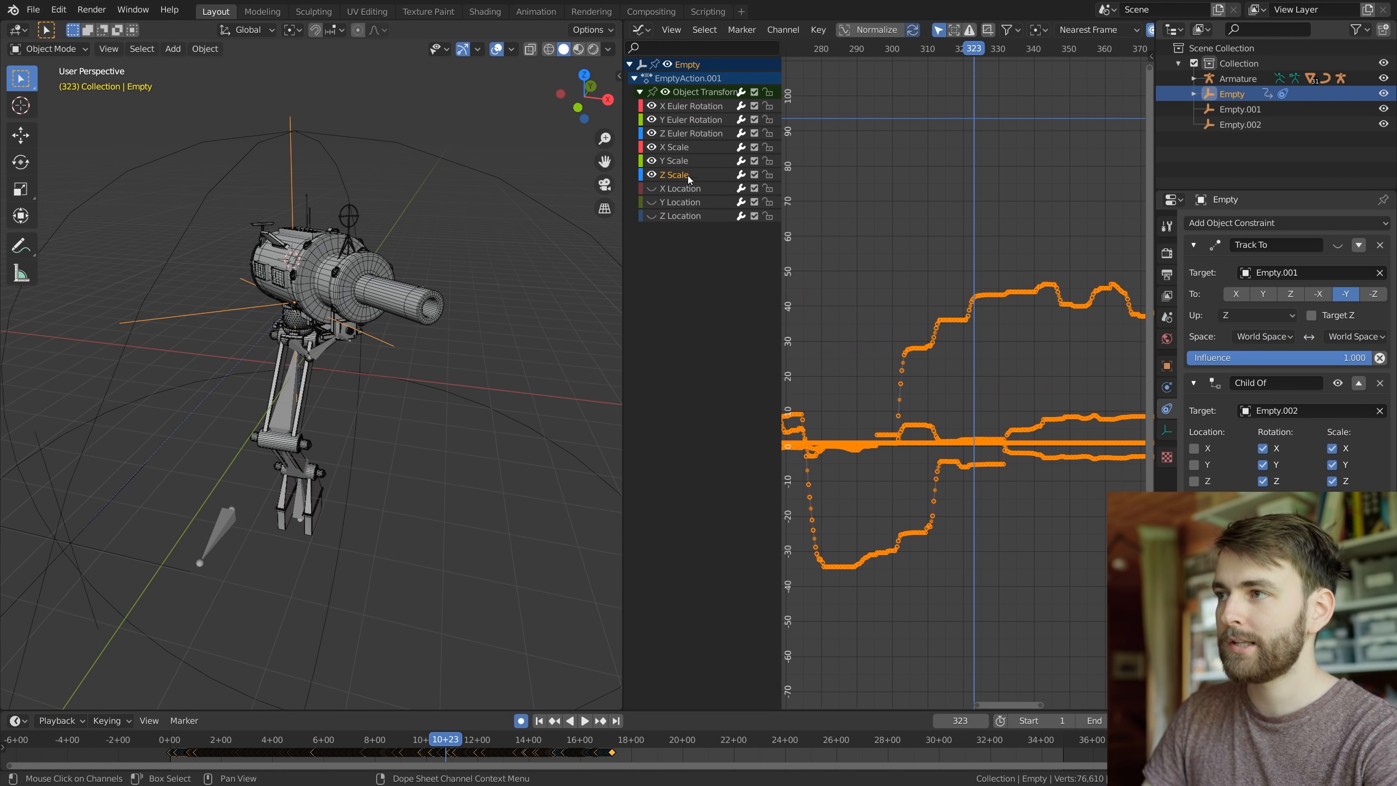
pyautogui.click(674, 174)
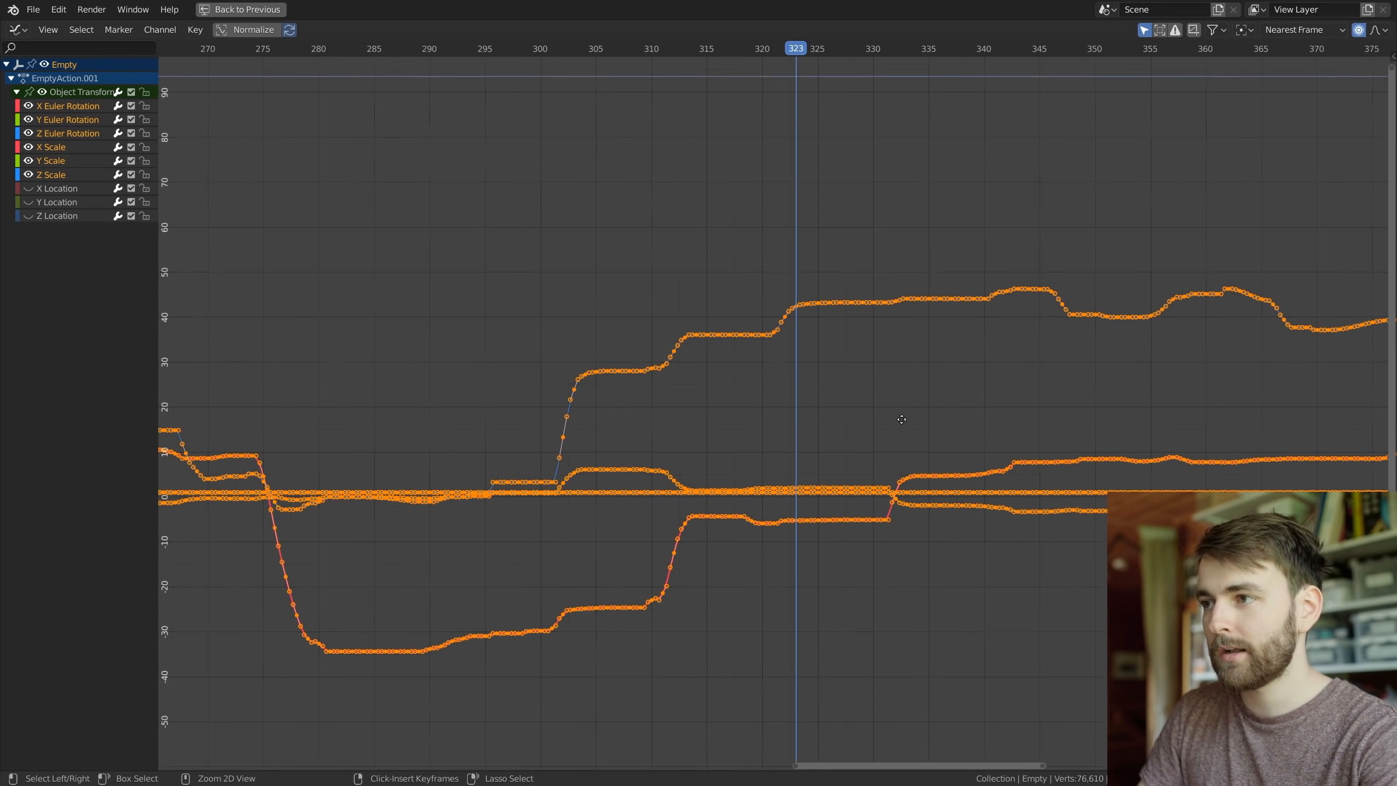
pyautogui.click(194, 30)
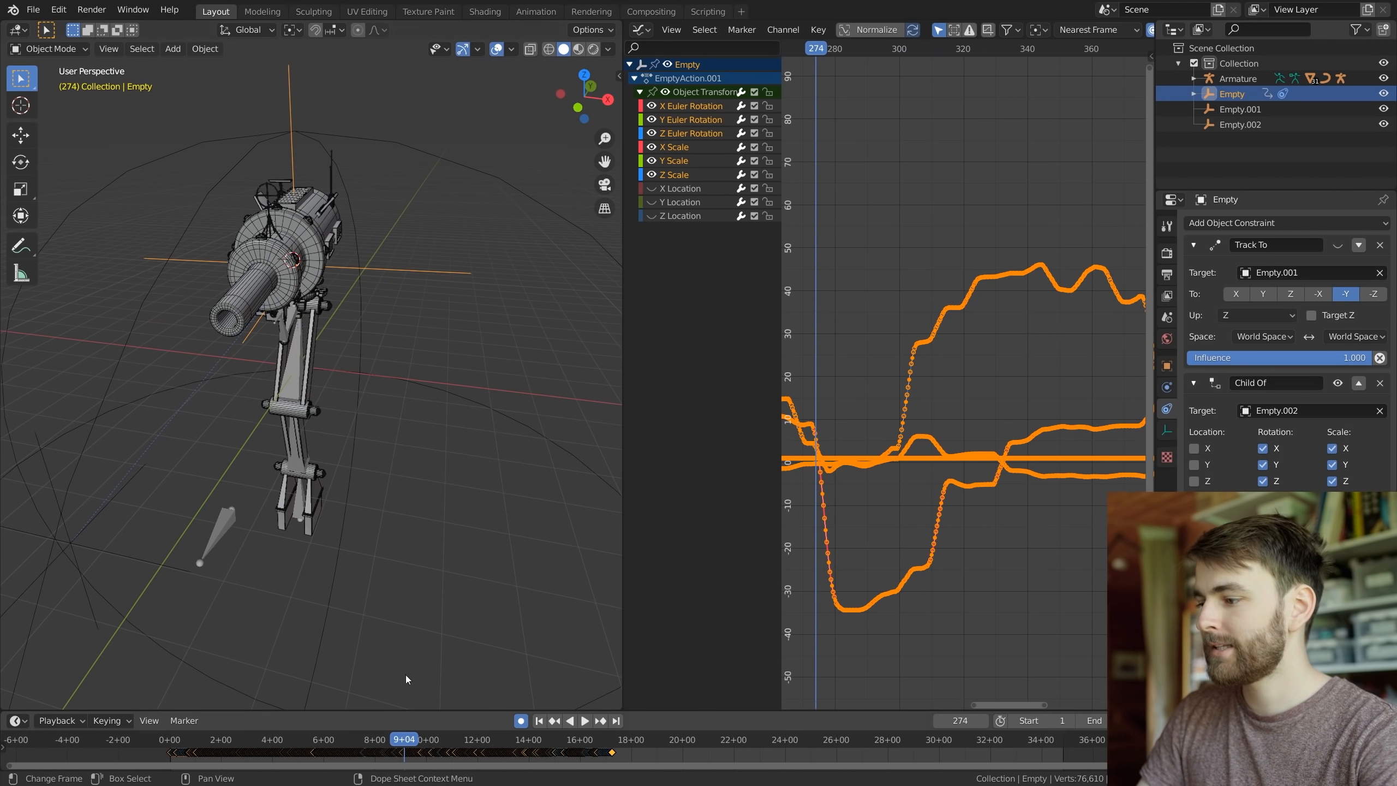
pyautogui.click(584, 721)
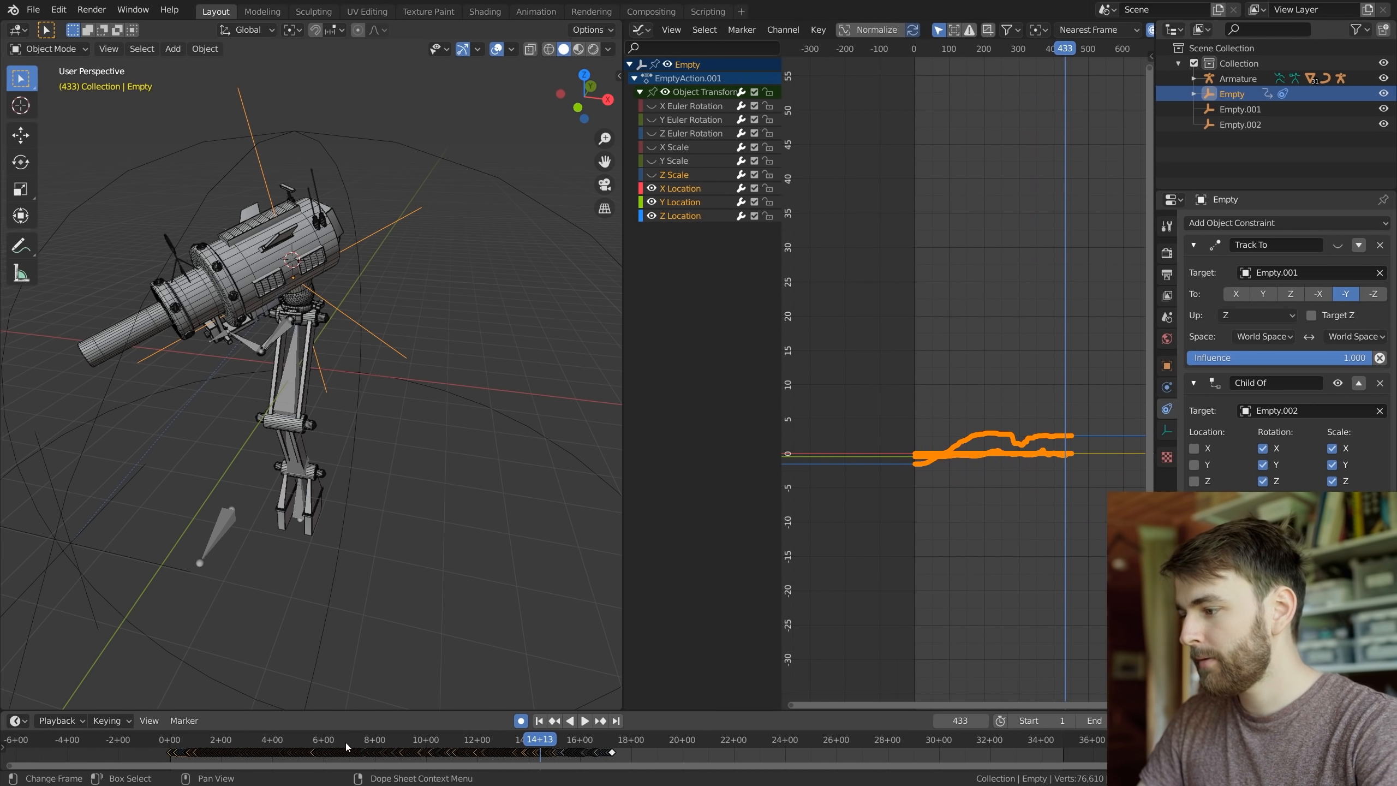
# Frame the Empty's location curves in a maximized Graph Editor and smooth them with Alt+O
pyautogui.click(585, 720)
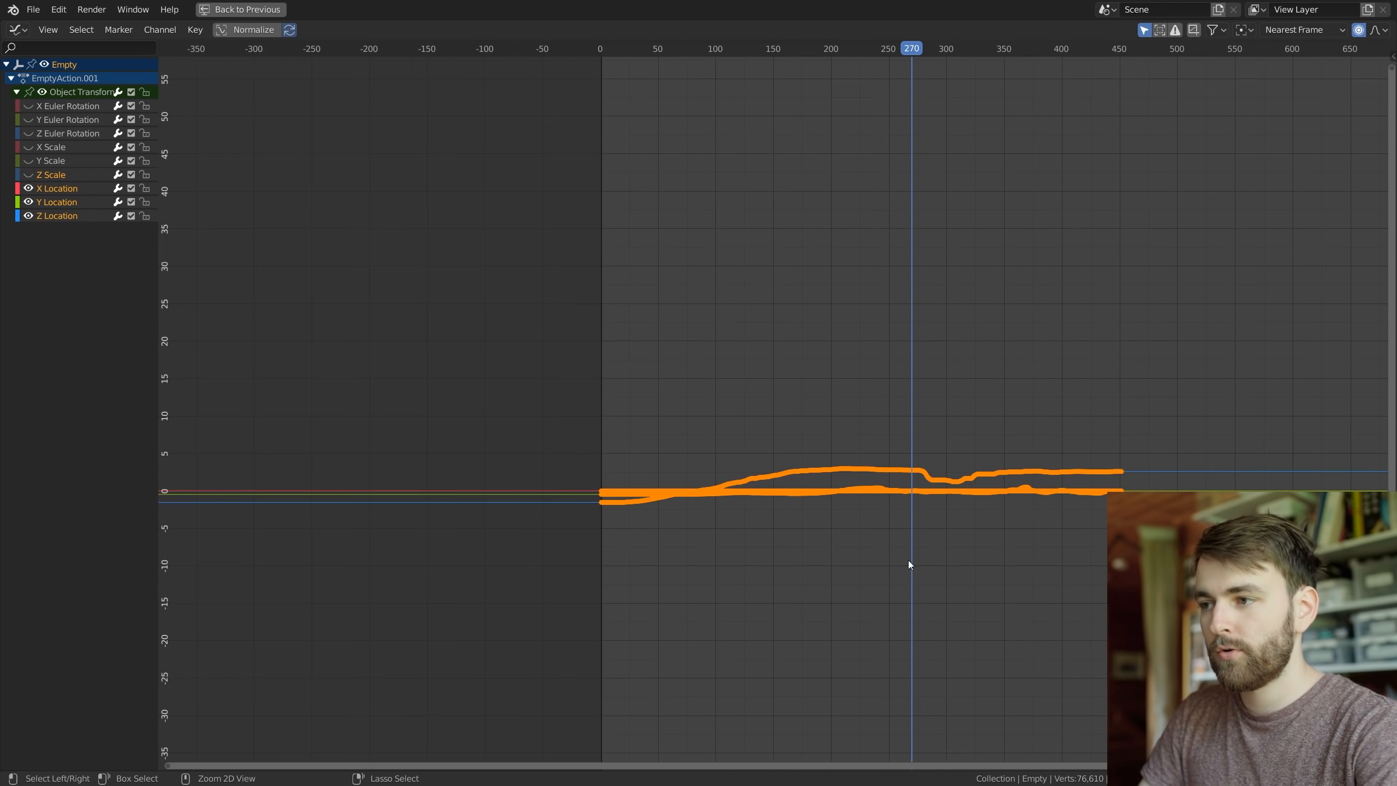
pyautogui.click(194, 30)
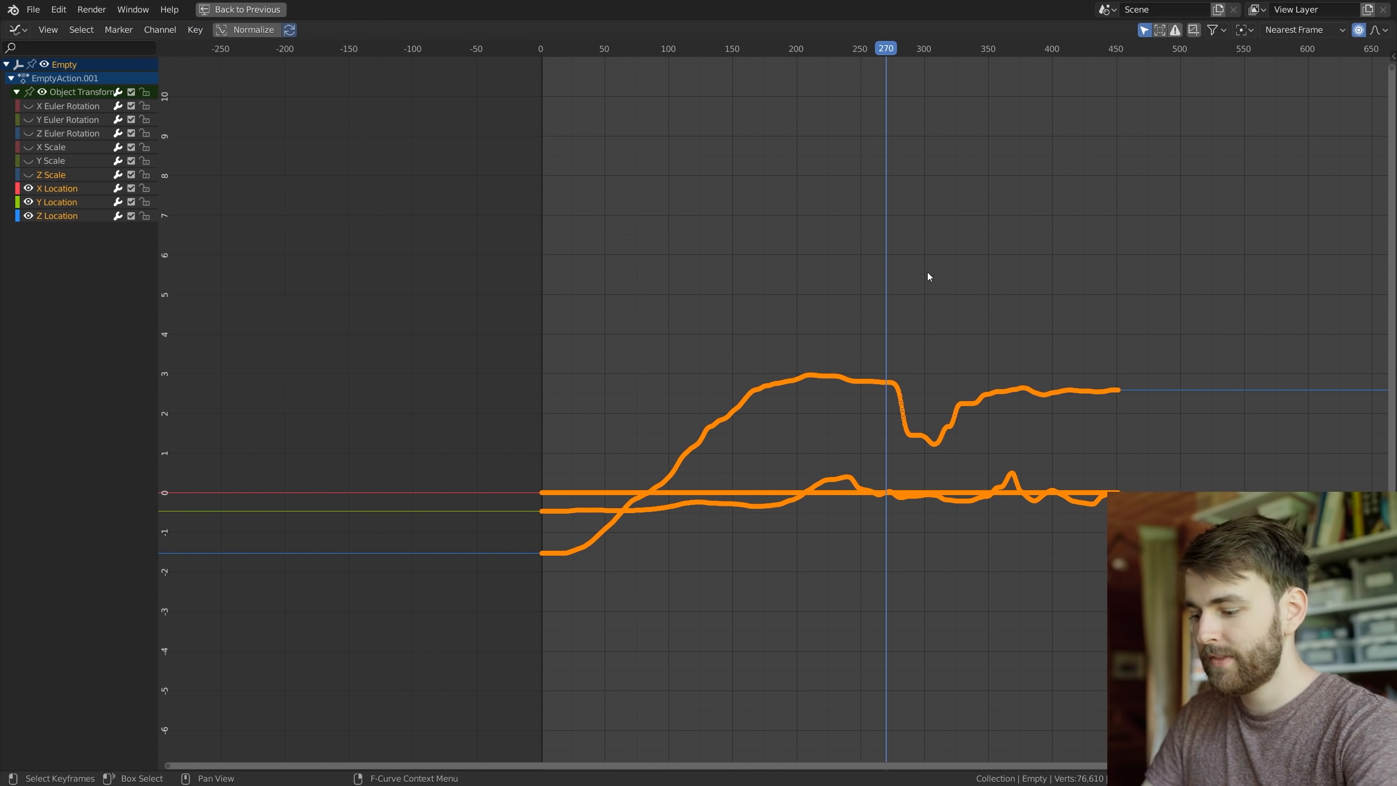
pyautogui.press('alt+o')
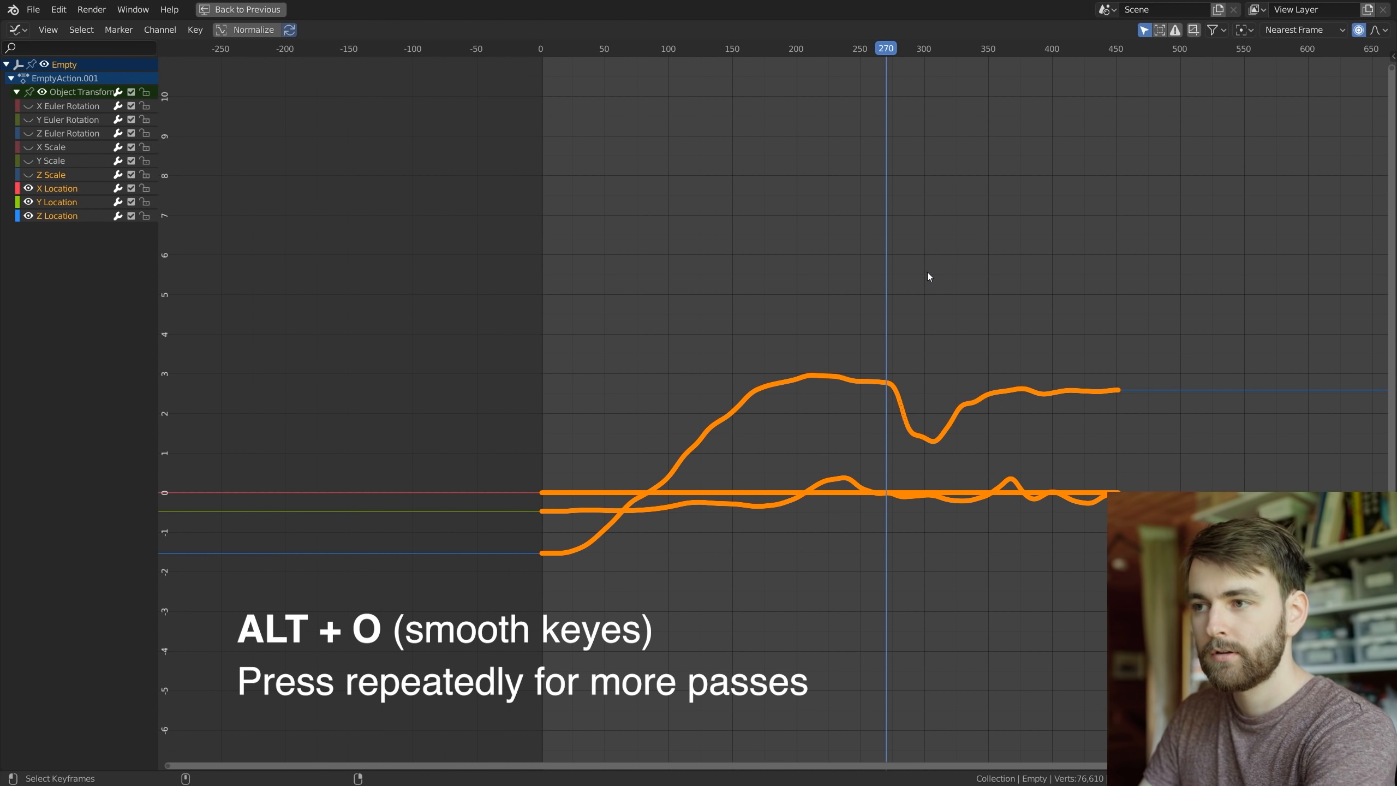
pyautogui.click(240, 8)
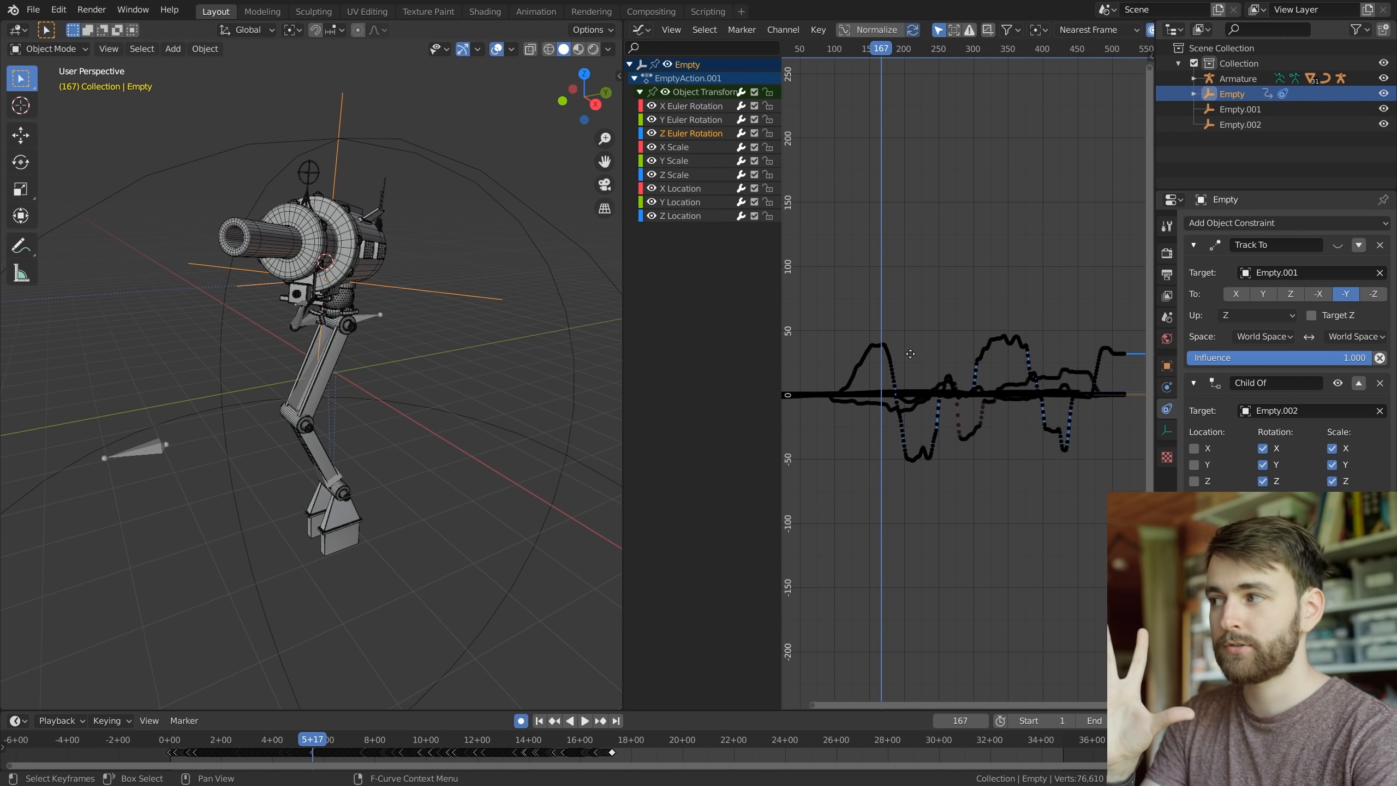
pyautogui.moveTo(914, 355)
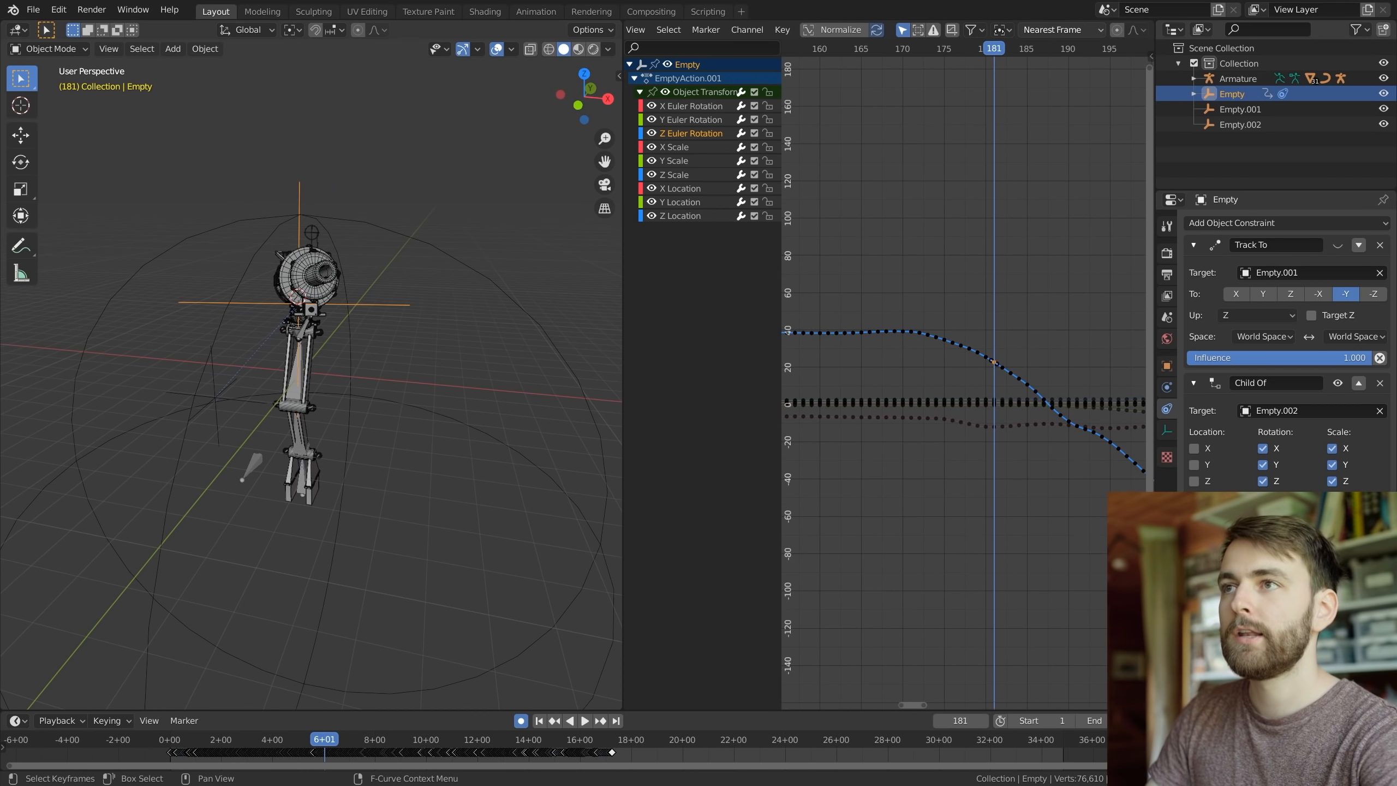
# Move a Z rotation key near frame 181 with proportional falloff on neighbouring keys
pyautogui.click(1136, 29)
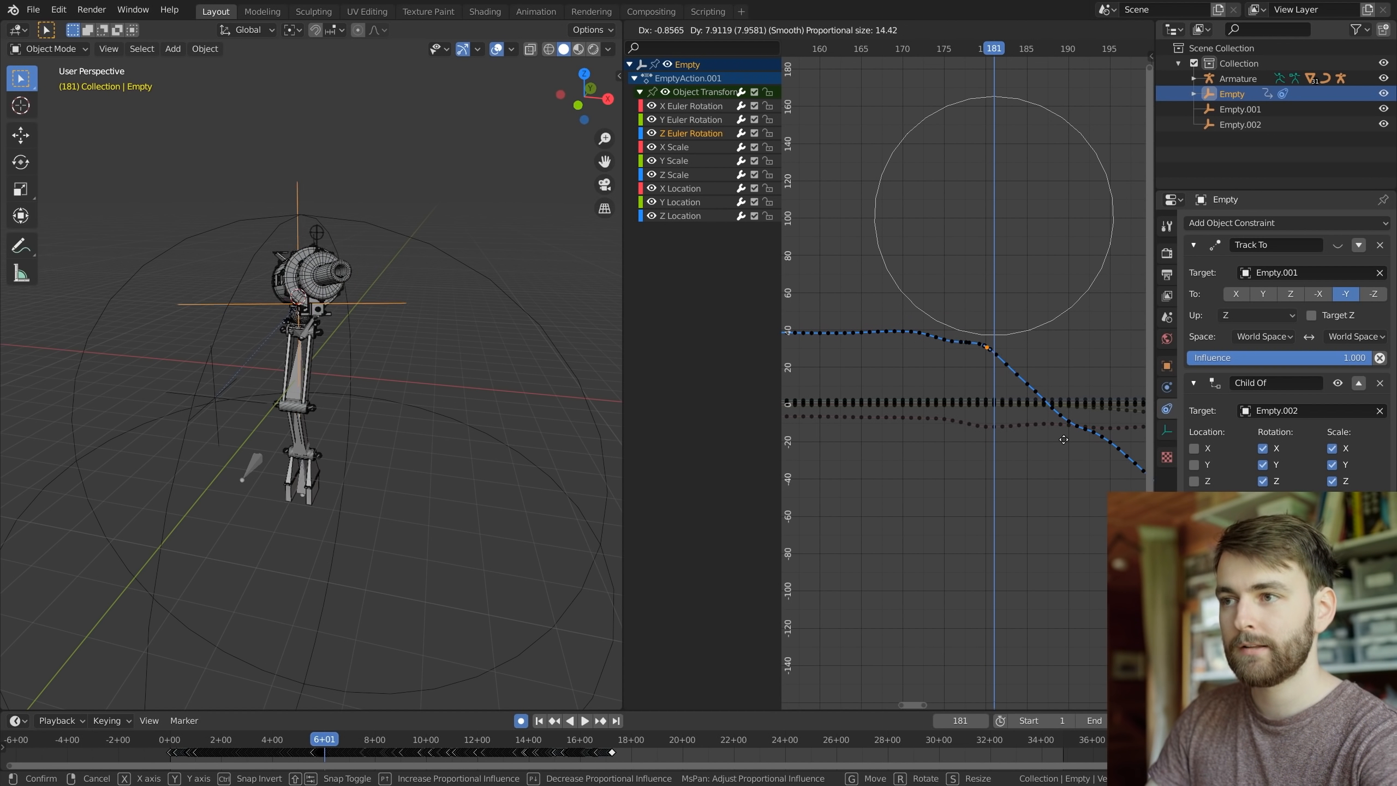
pyautogui.moveTo(1062, 438); pyautogui.dragTo(1072, 419)
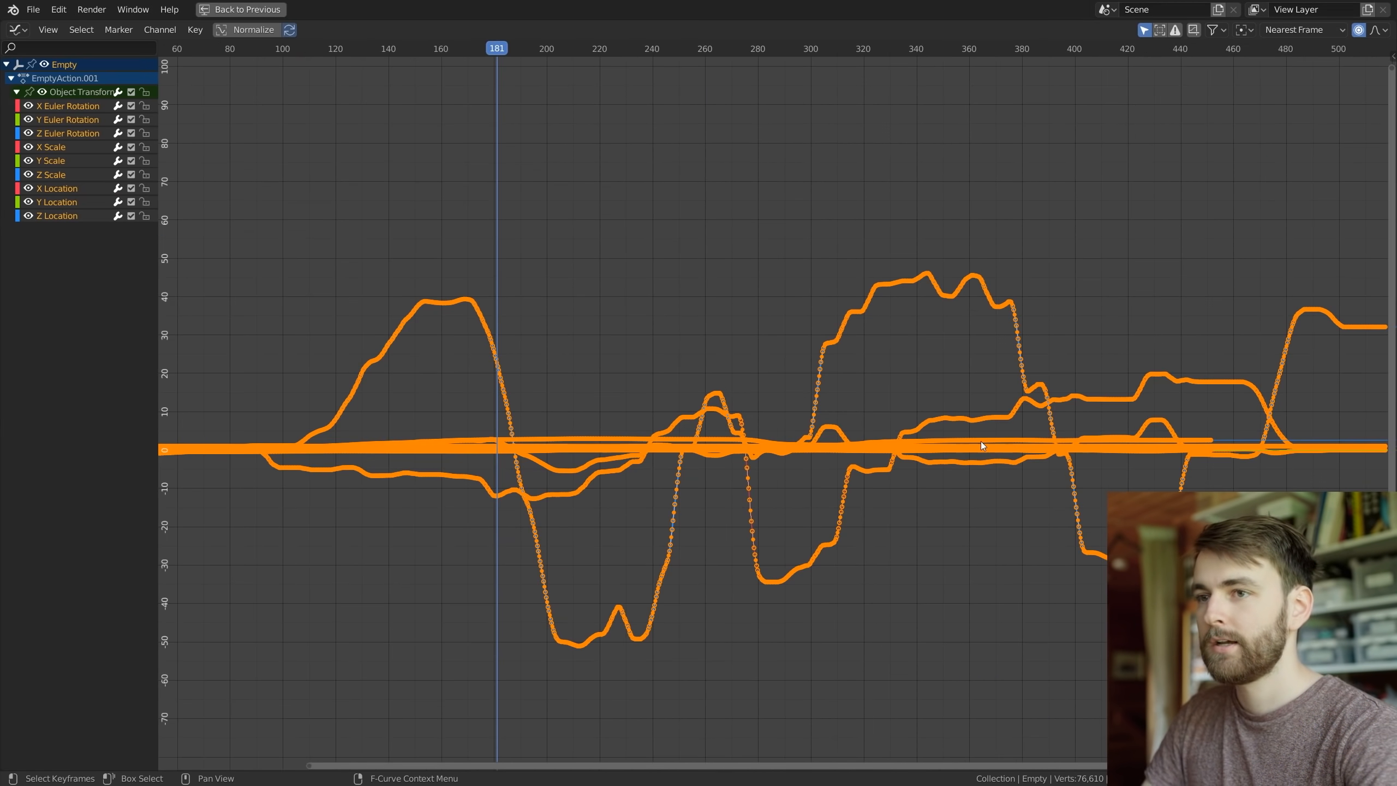
# Decimate all curves by Ratio, raising Remove to about 0.9 to drop most keyframes
pyautogui.click(195, 29)
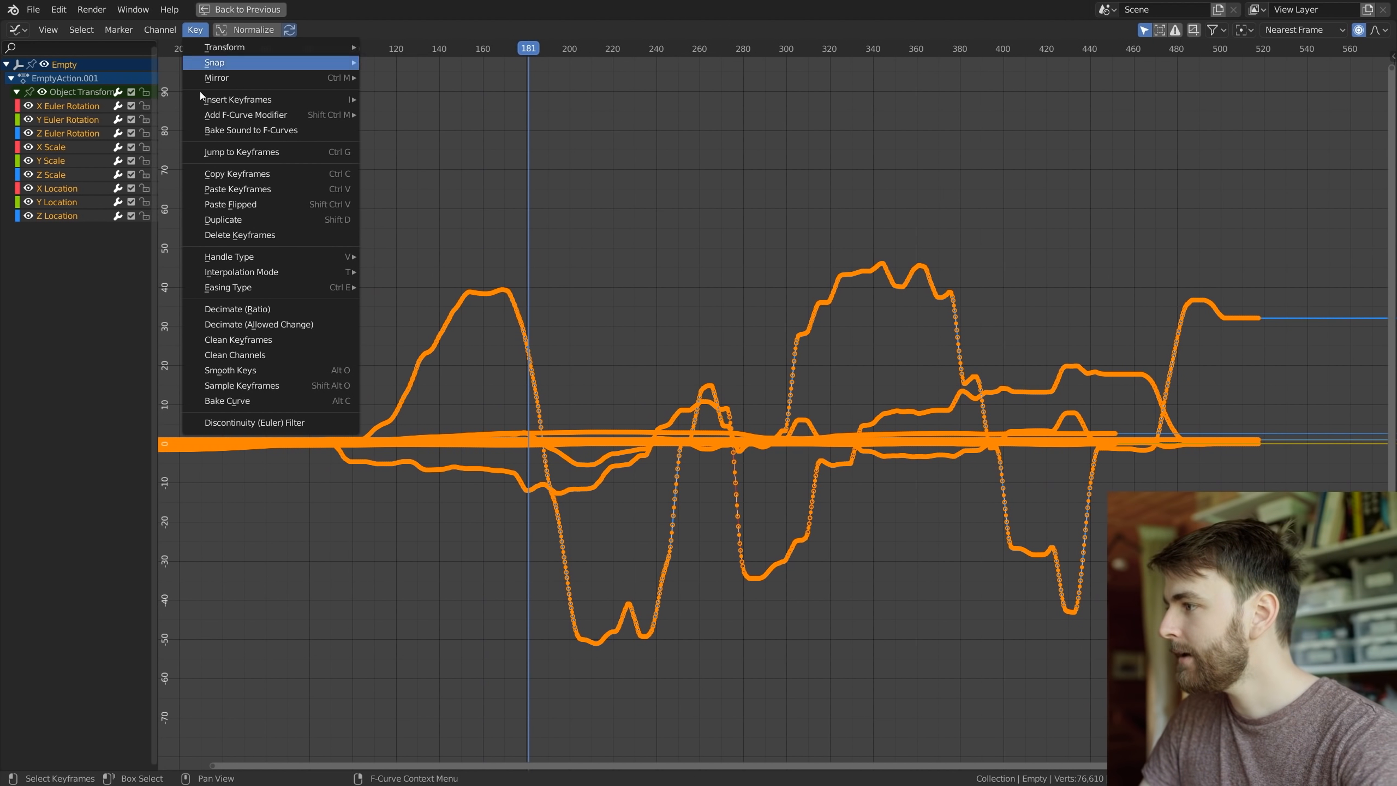
pyautogui.moveTo(268, 323)
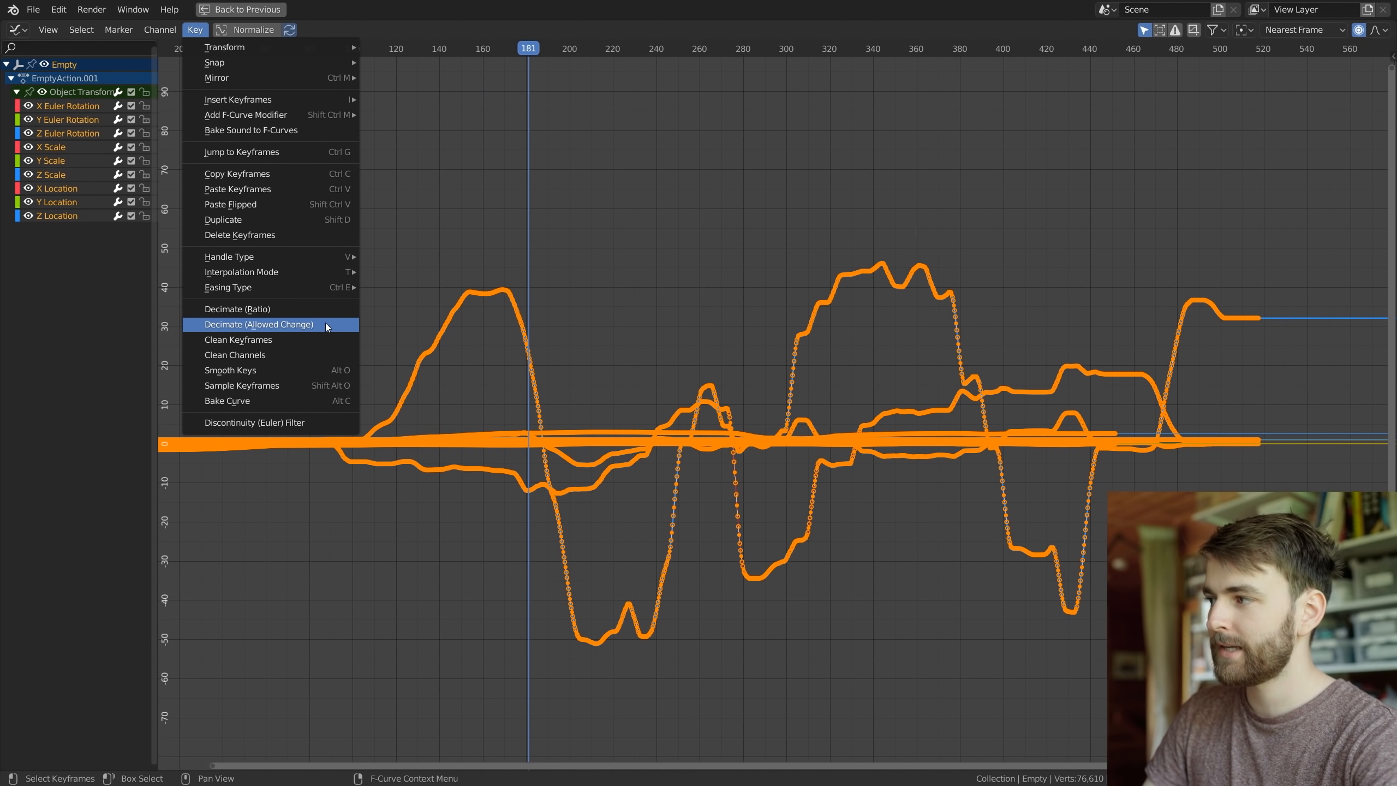
pyautogui.click(261, 323)
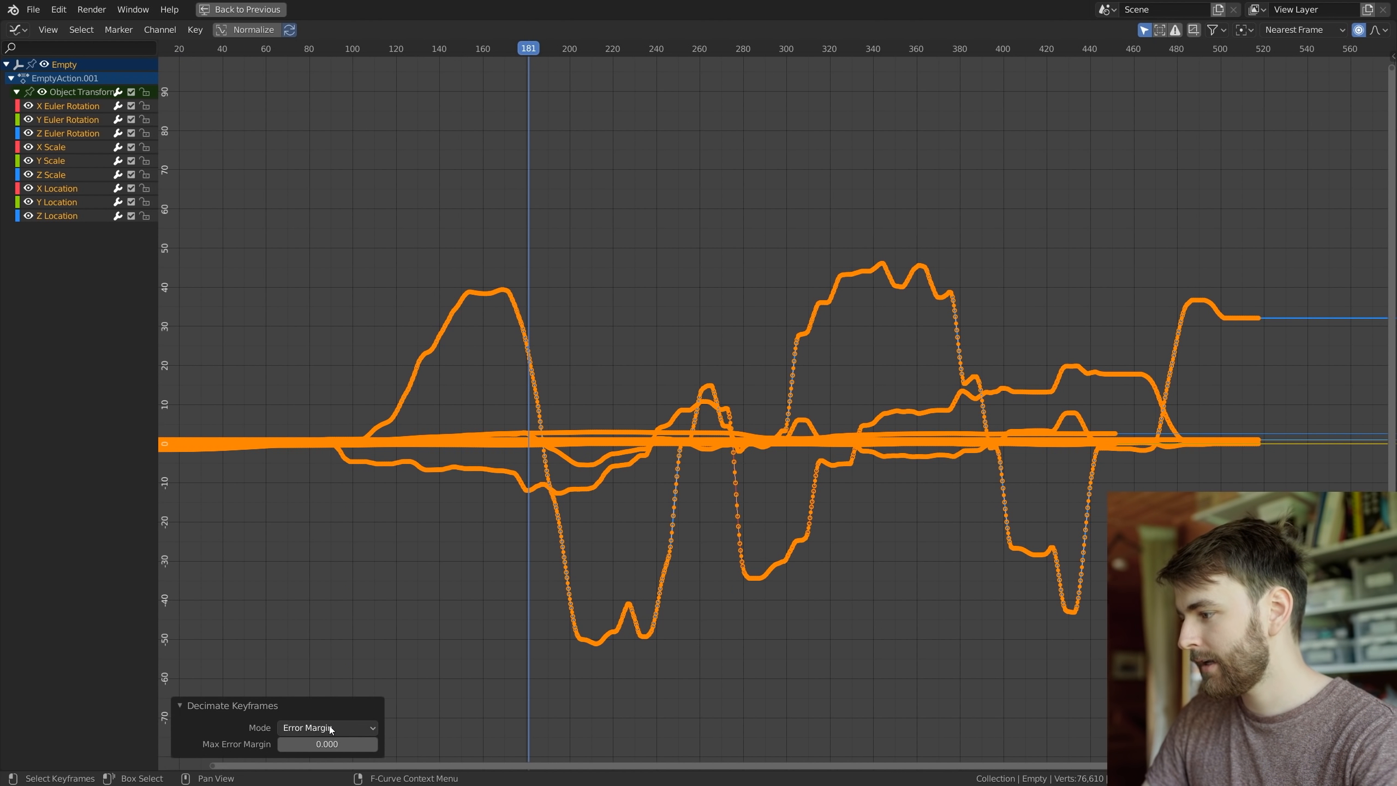
pyautogui.click(326, 726)
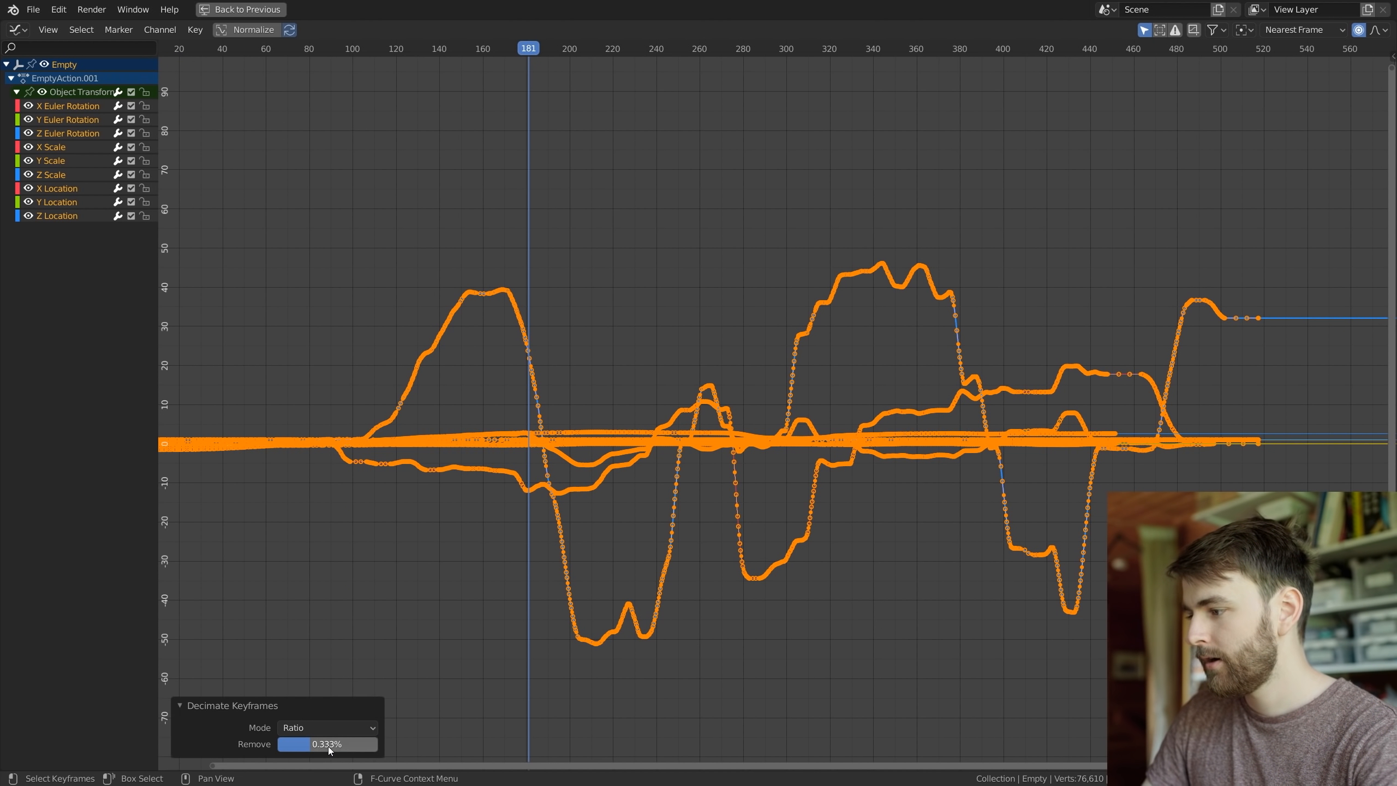
pyautogui.moveTo(312, 744); pyautogui.dragTo(357, 744)
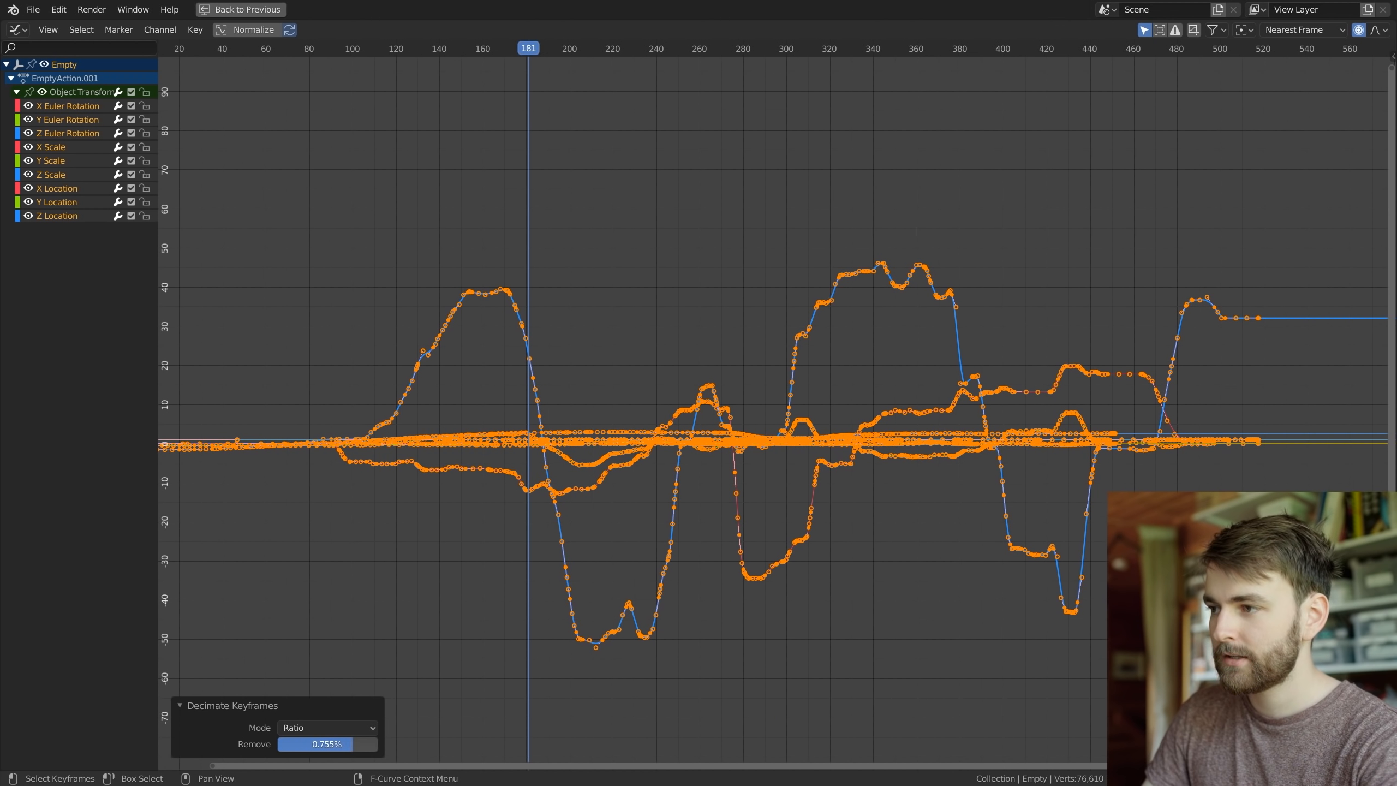
pyautogui.moveTo(317, 743); pyautogui.dragTo(317, 743)
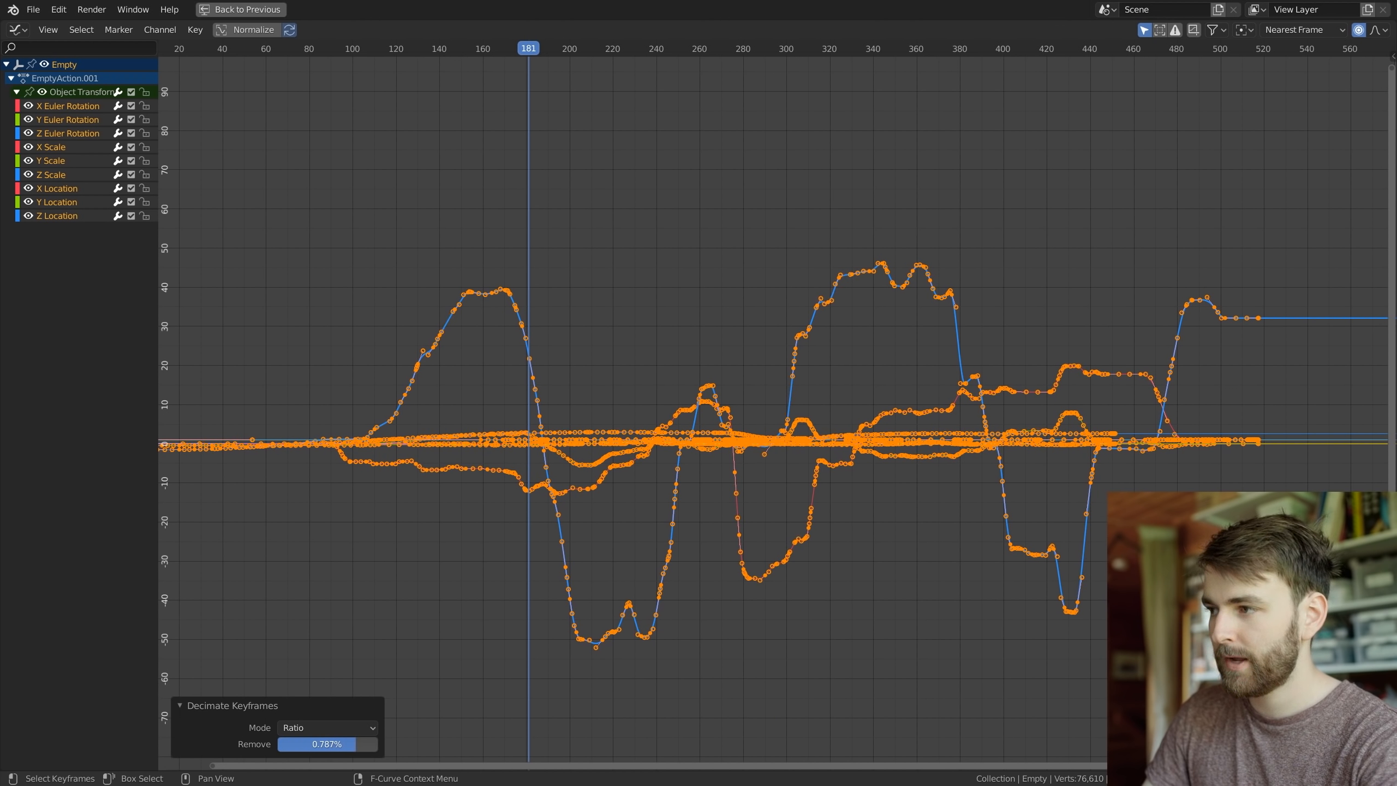
pyautogui.moveTo(317, 745); pyautogui.dragTo(329, 744)
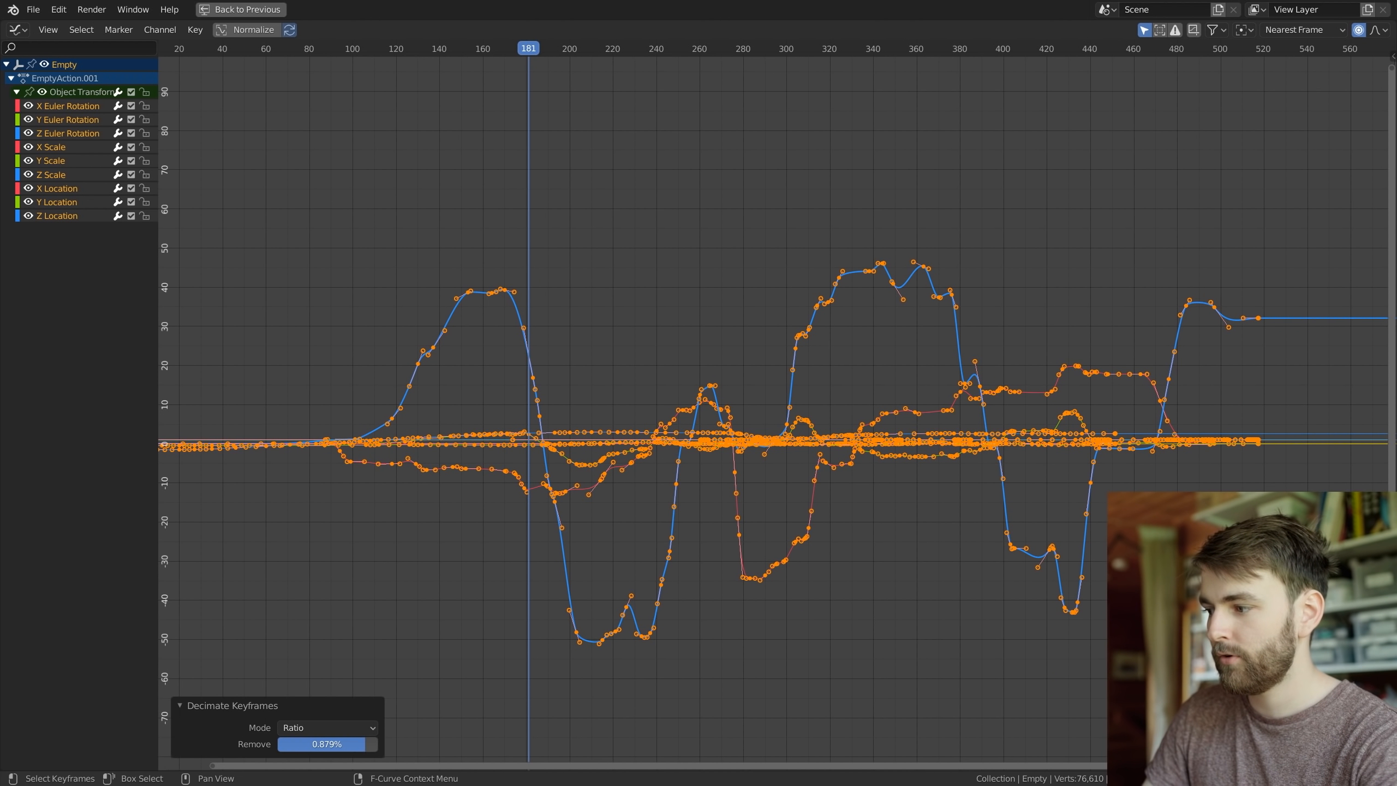
pyautogui.moveTo(320, 743); pyautogui.dragTo(347, 743)
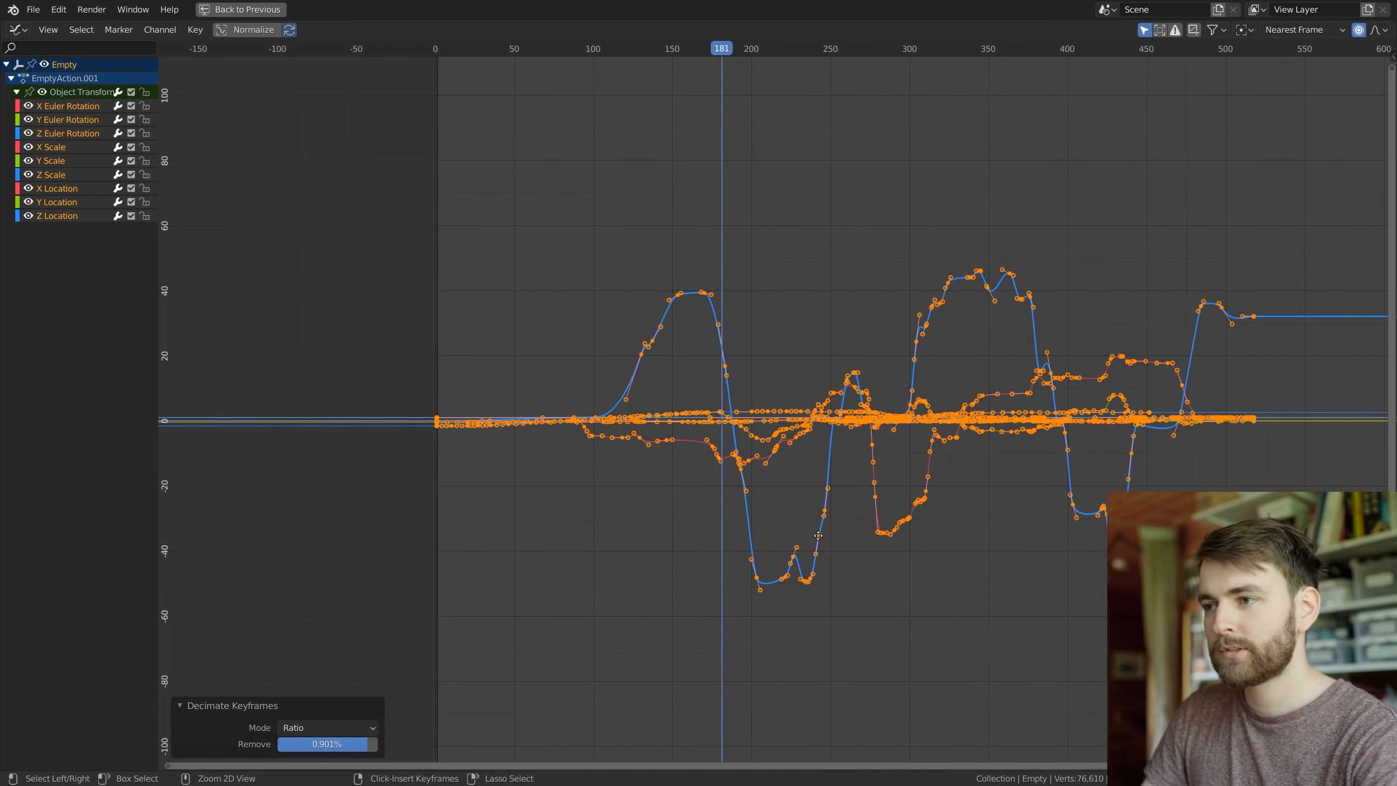
pyautogui.click(238, 9)
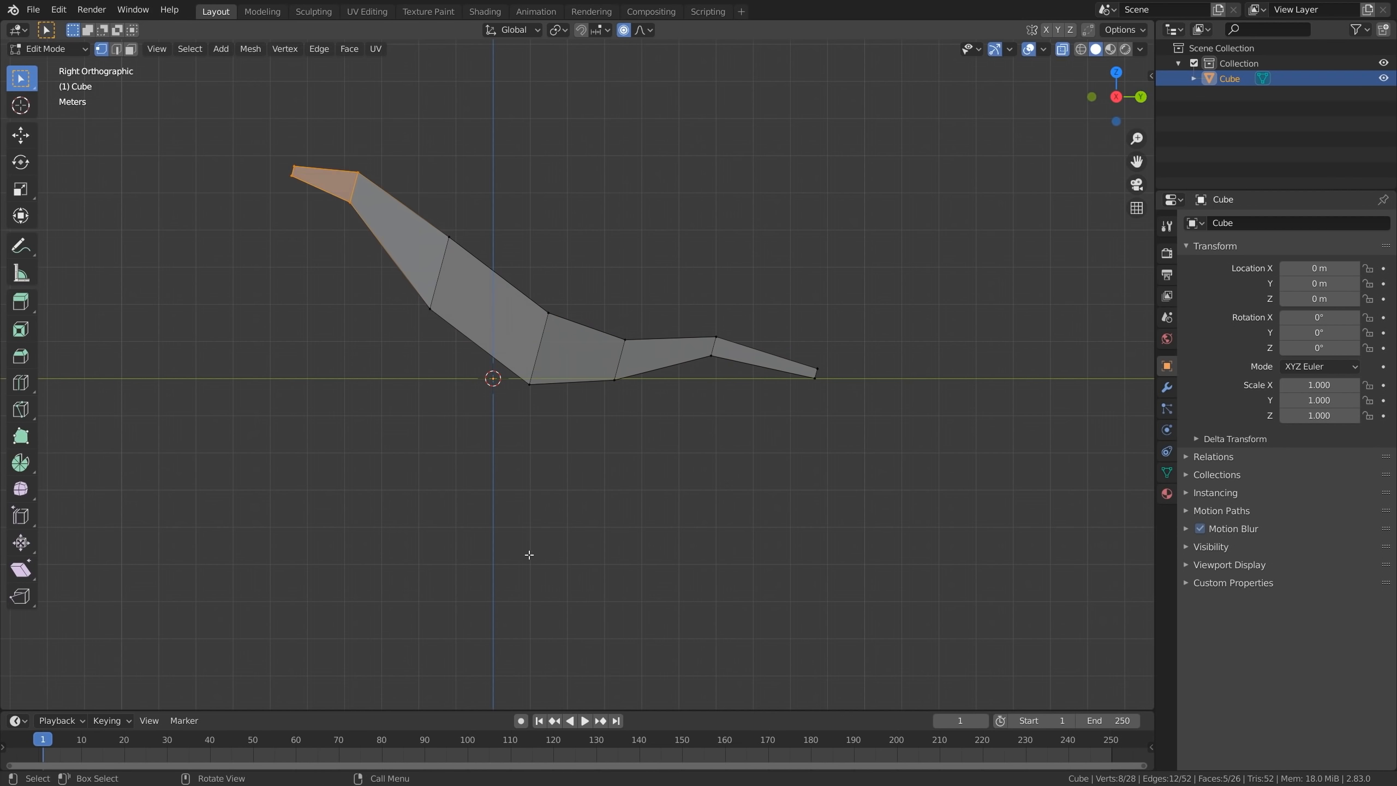
# Leave Edit Mode on the bird body and add the flat wing object Cube.001 at its side
pyautogui.press('Tab')
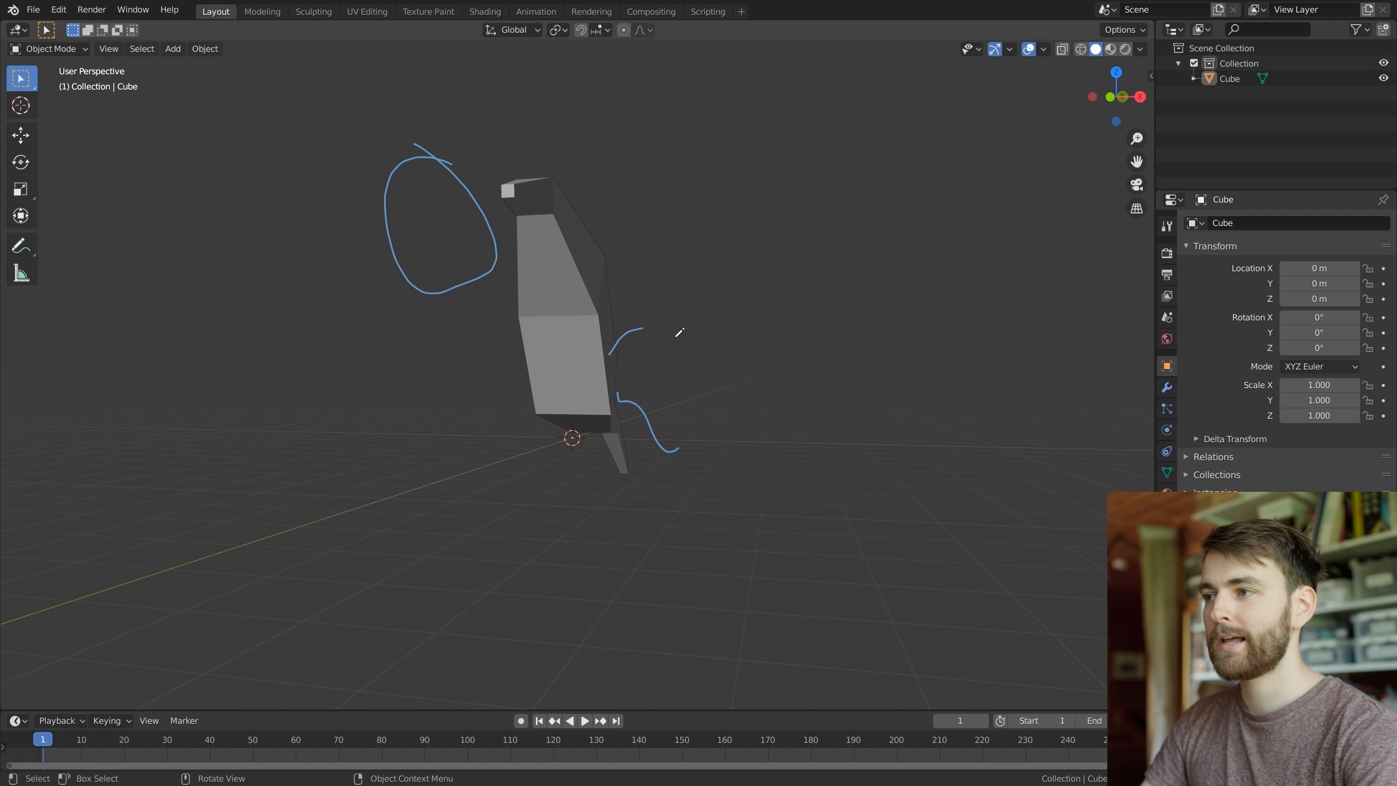
pyautogui.click(173, 48)
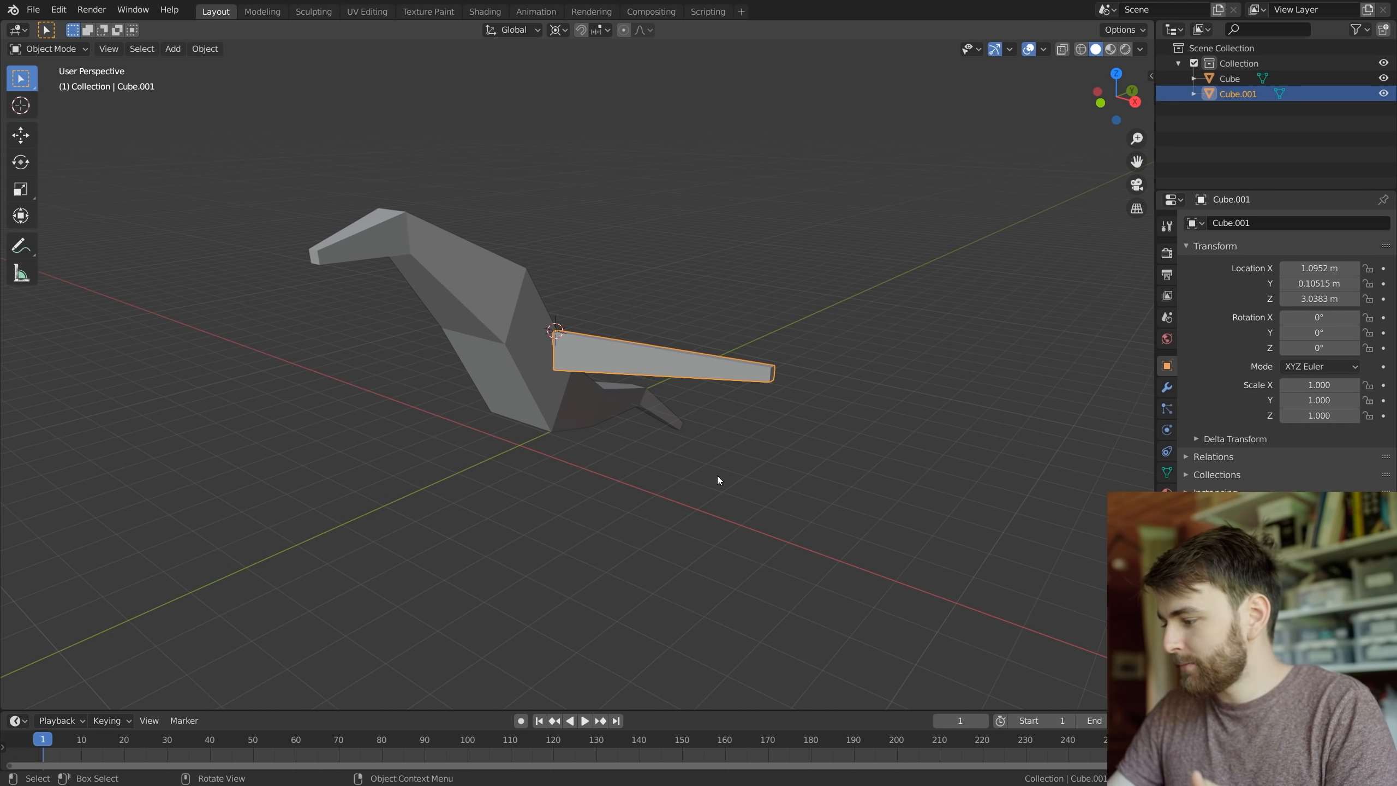
pyautogui.click(172, 48)
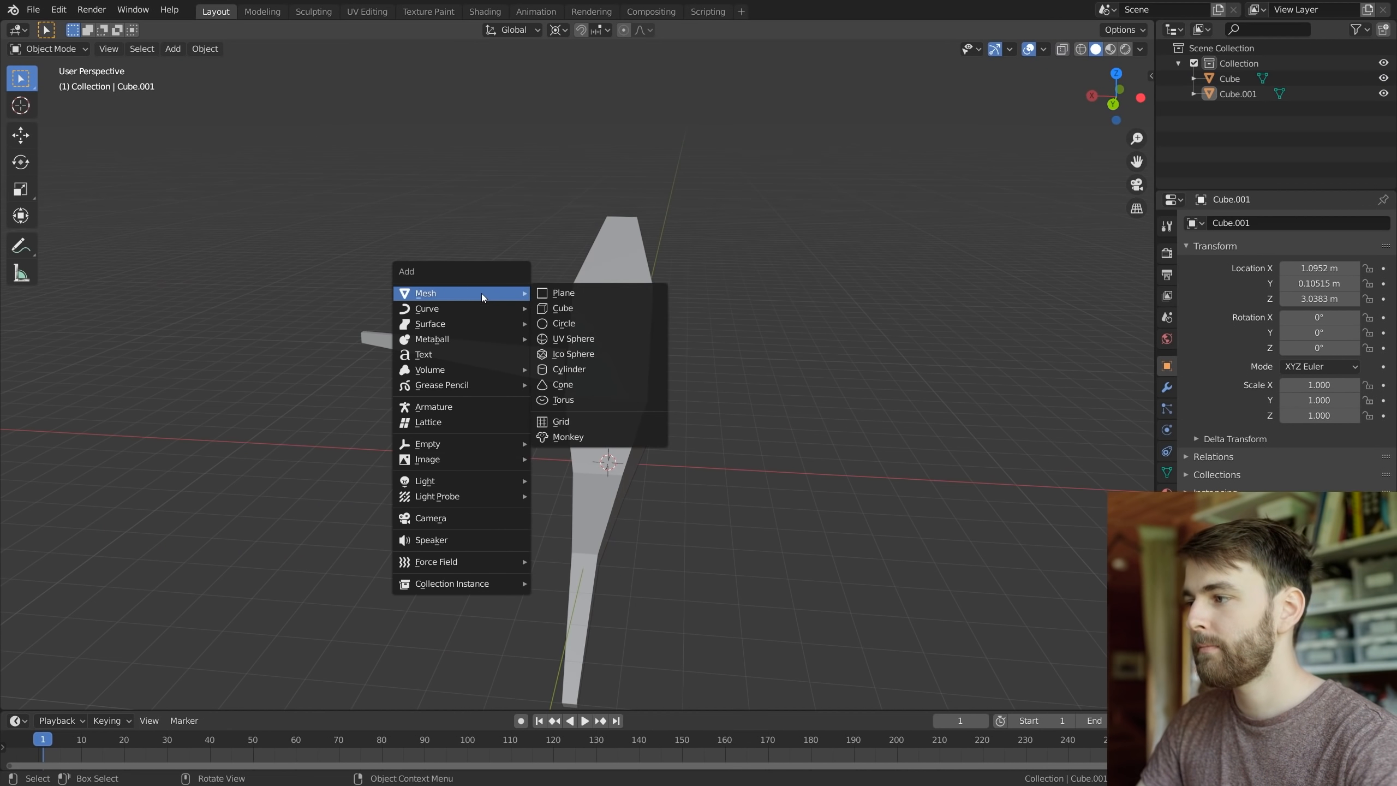
# Add an Empty, give wing Cube.001 a Mirror modifier across X about it, and tilt the wings upward
pyautogui.press('alt+g')
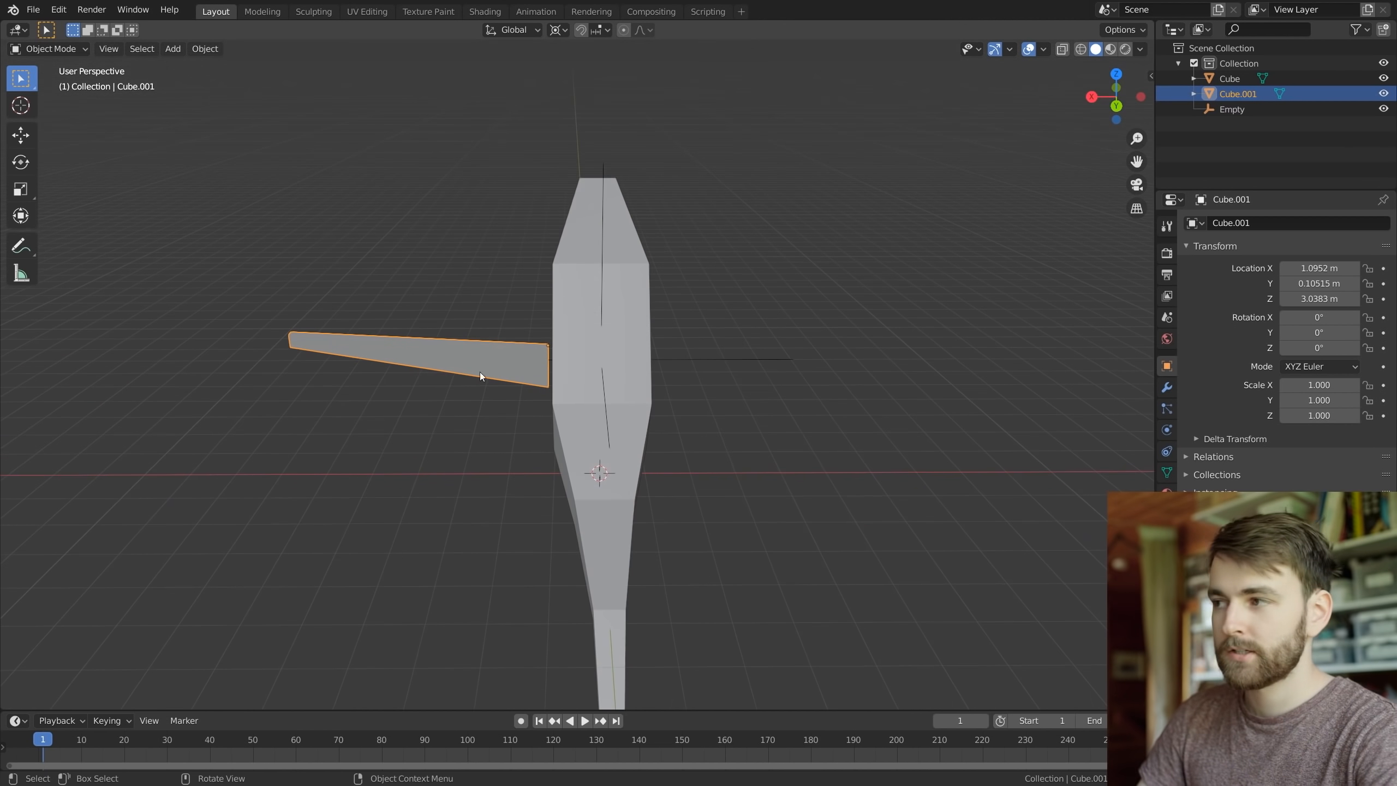
pyautogui.click(1213, 221)
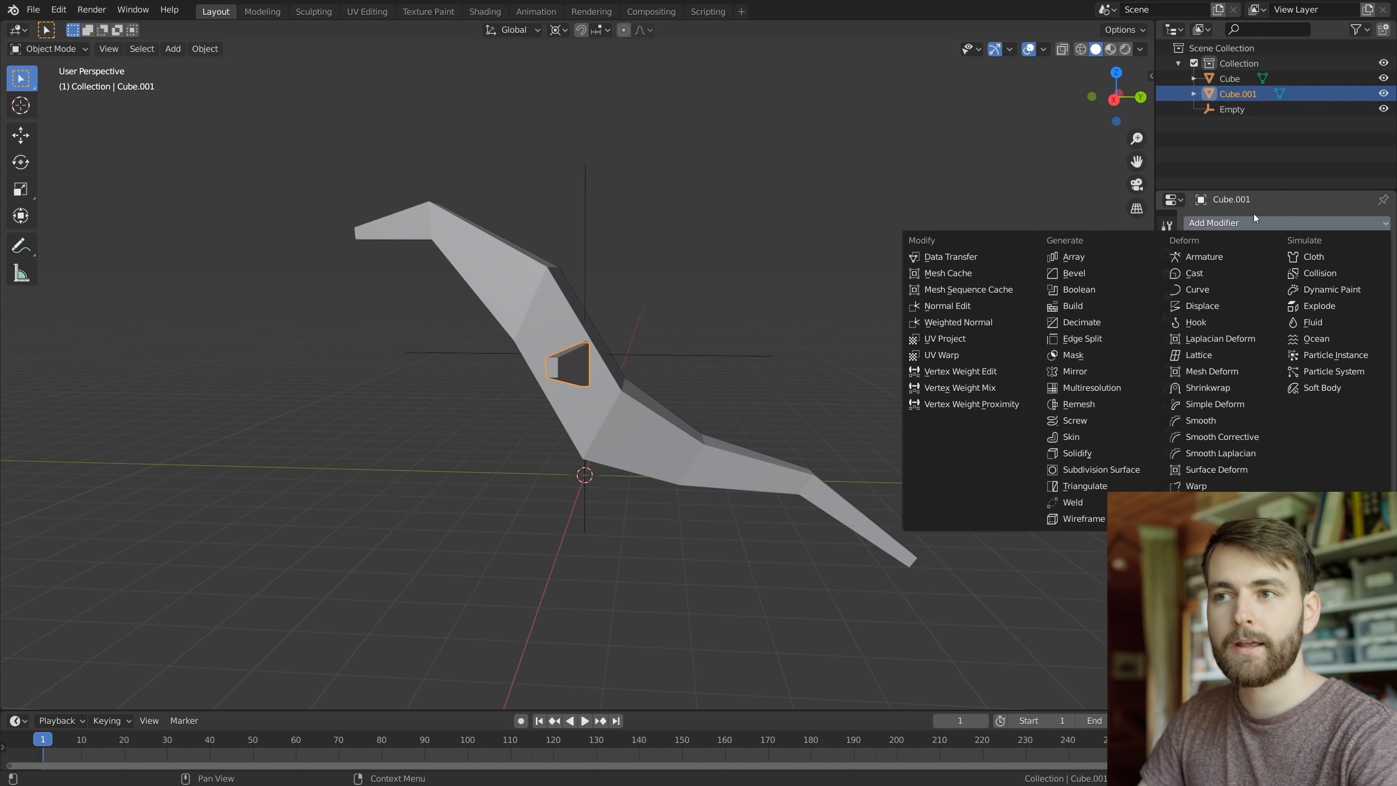
pyautogui.click(1074, 371)
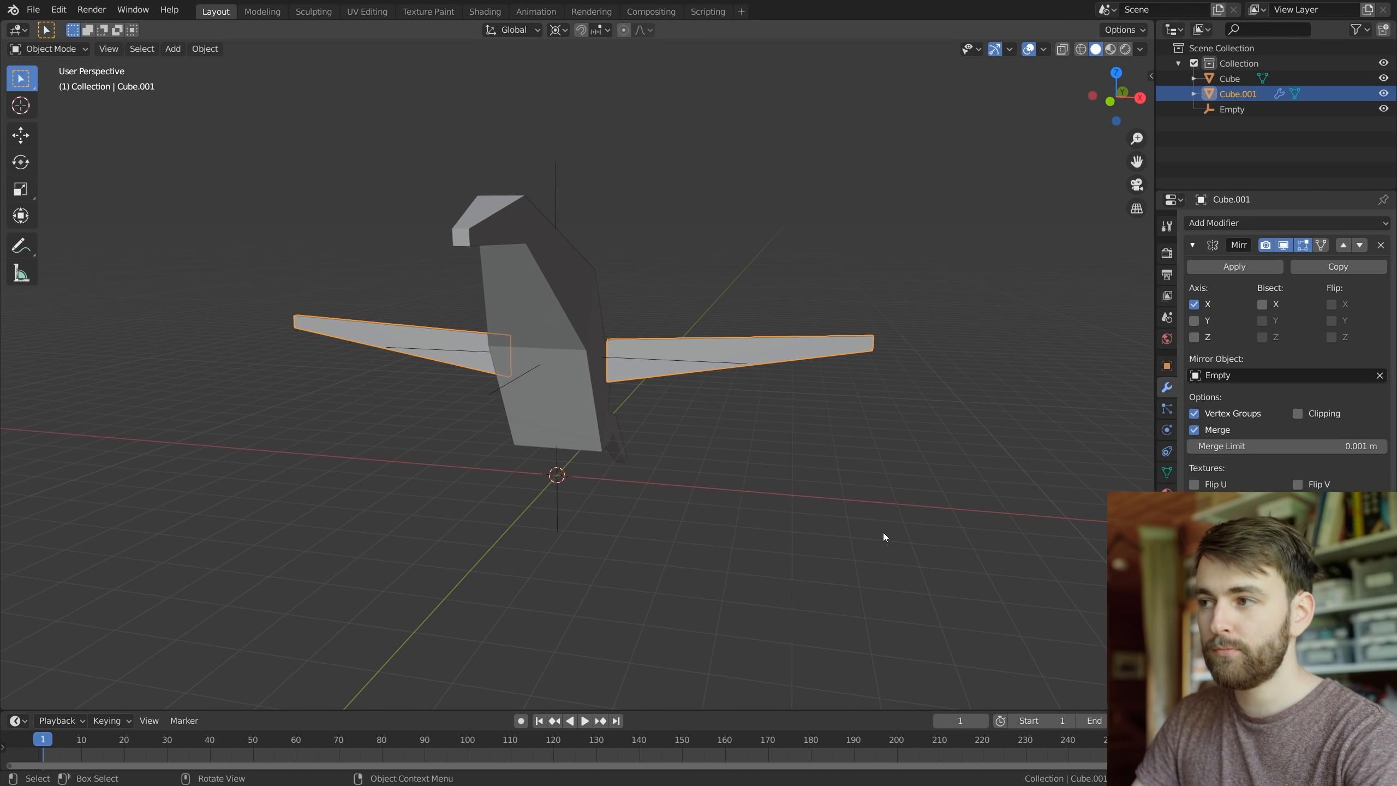
pyautogui.moveTo(873, 336)
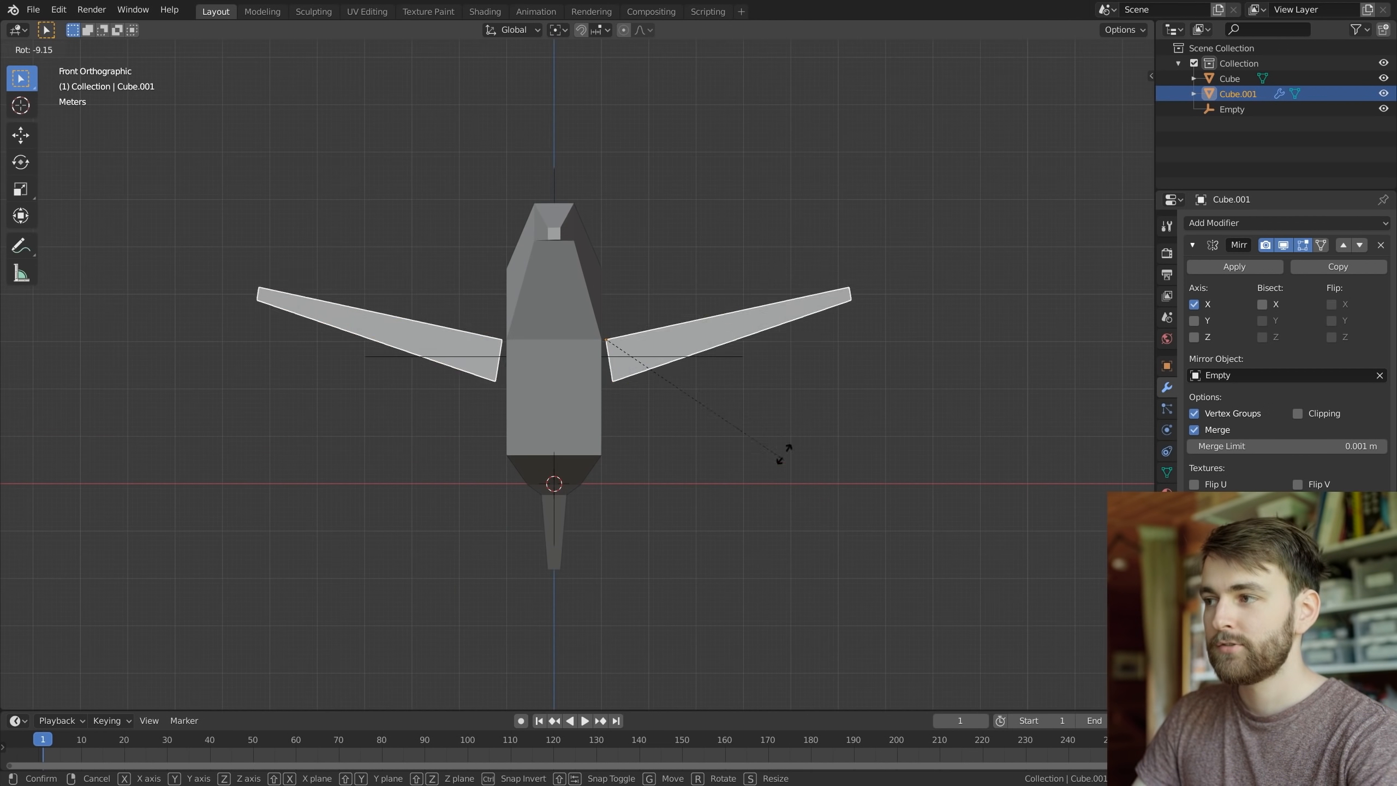
pyautogui.moveTo(783, 456); pyautogui.dragTo(740, 633)
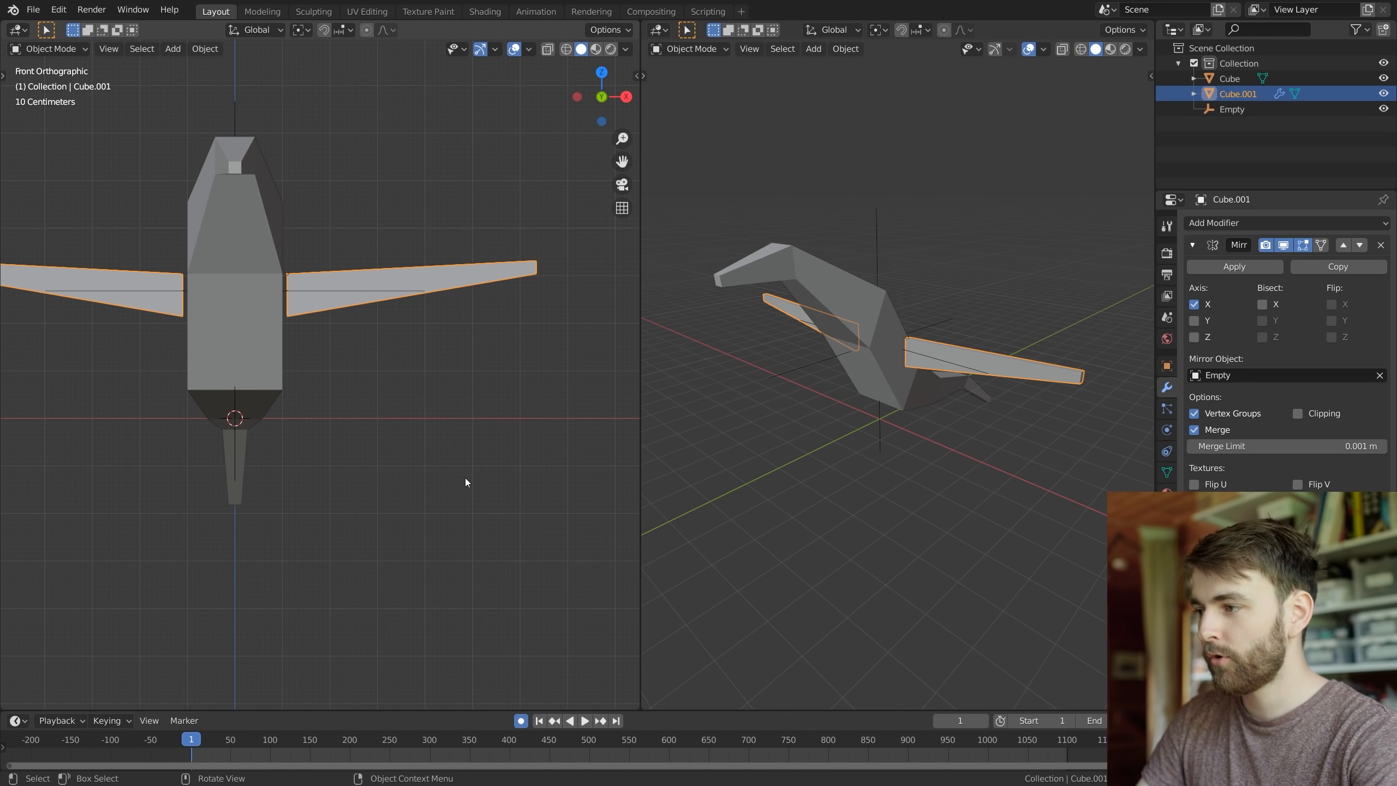
# Arrange front and perspective viewports of the bird and sketch a circular flapping path
pyautogui.click(471, 518)
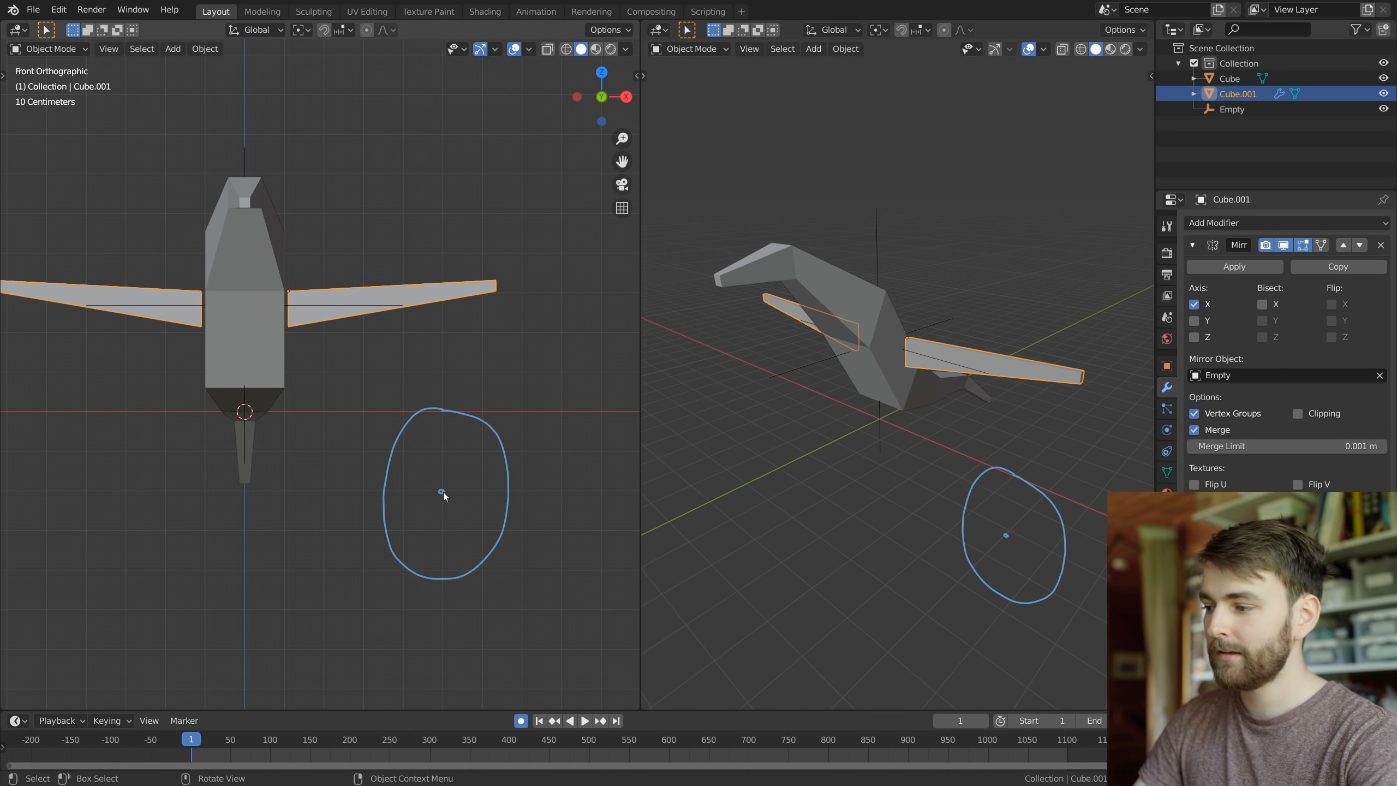
pyautogui.press('g')
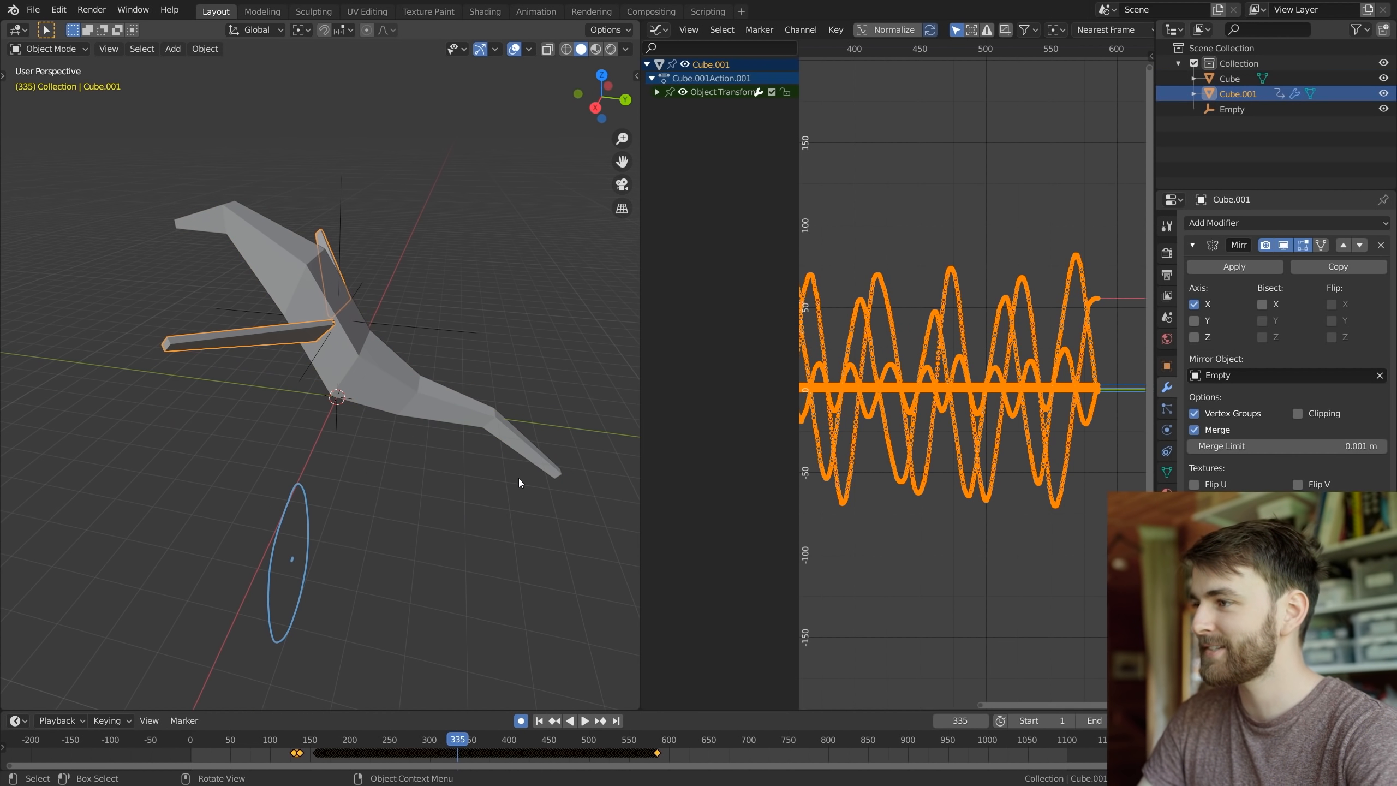
# Play back the recorded wing-flapping animation with its wave-shaped rotation curves
pyautogui.click(585, 720)
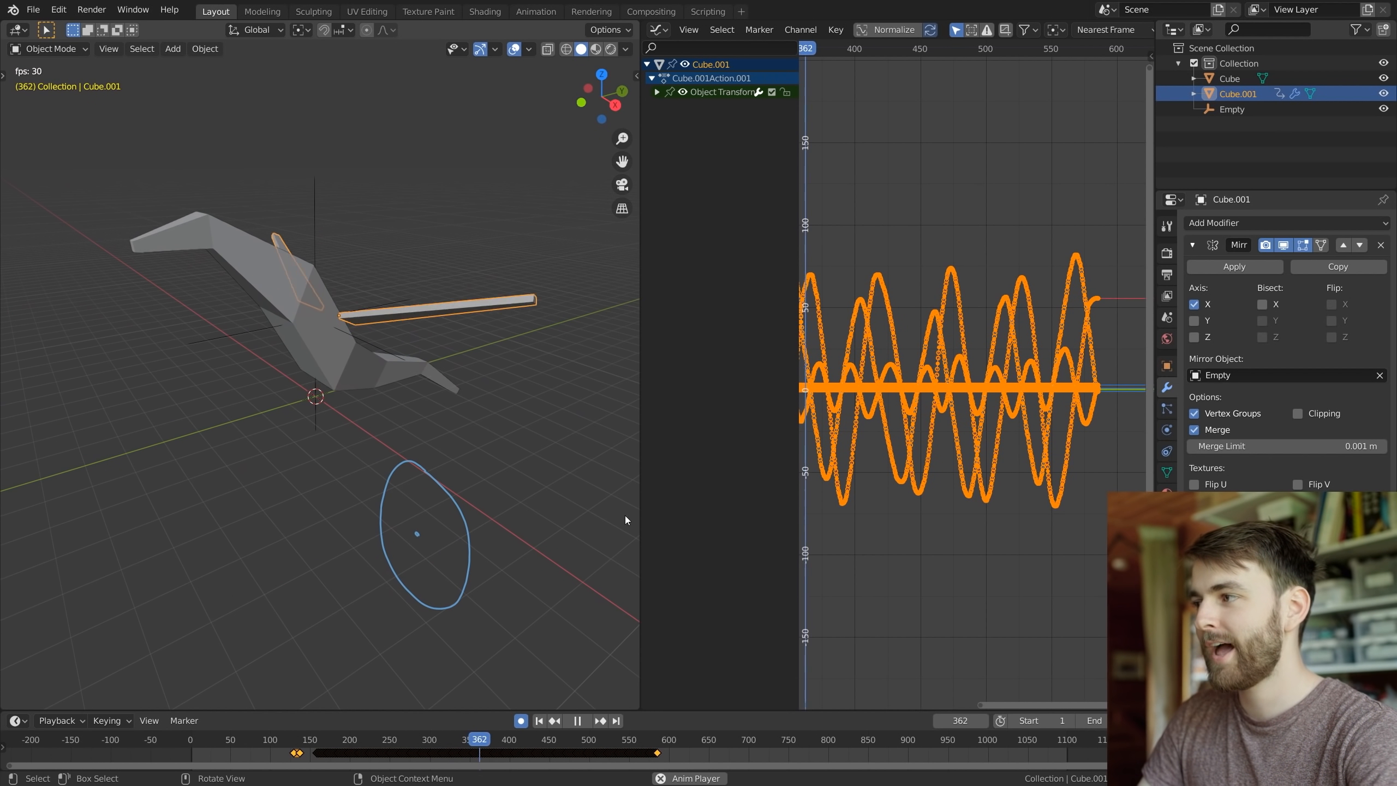